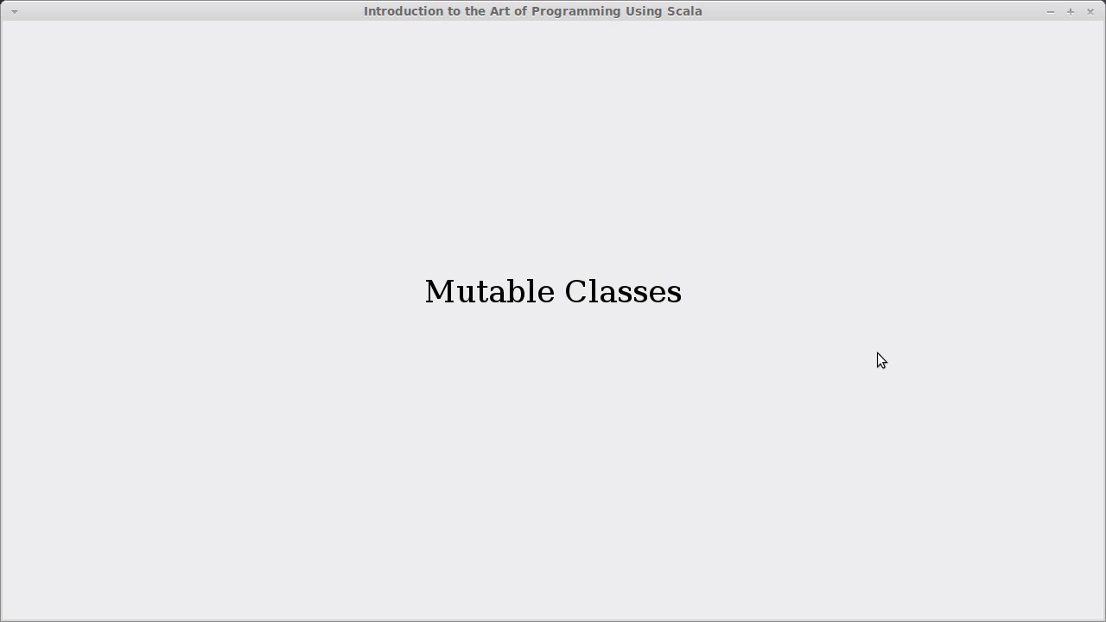
pyautogui.moveTo(612, 315)
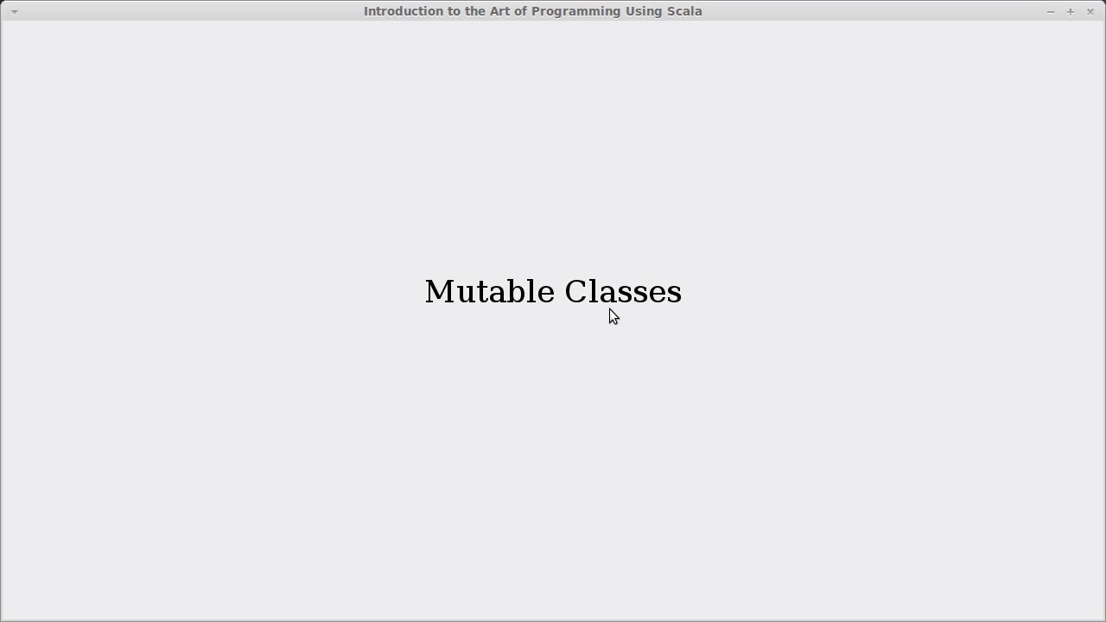
pyautogui.moveTo(502, 321)
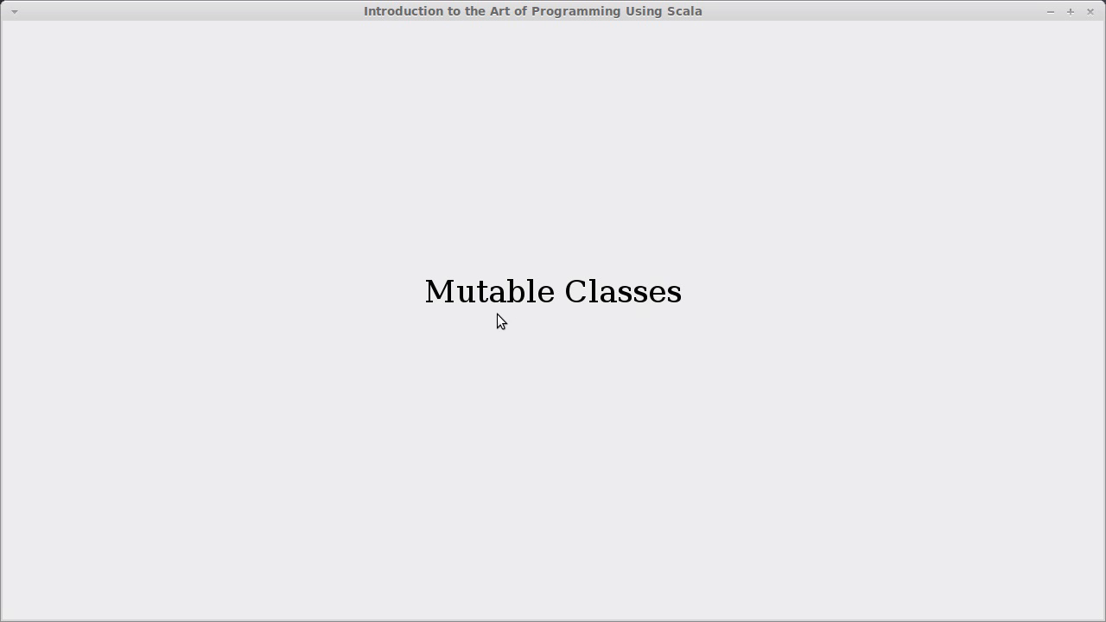
pyautogui.moveTo(506, 335)
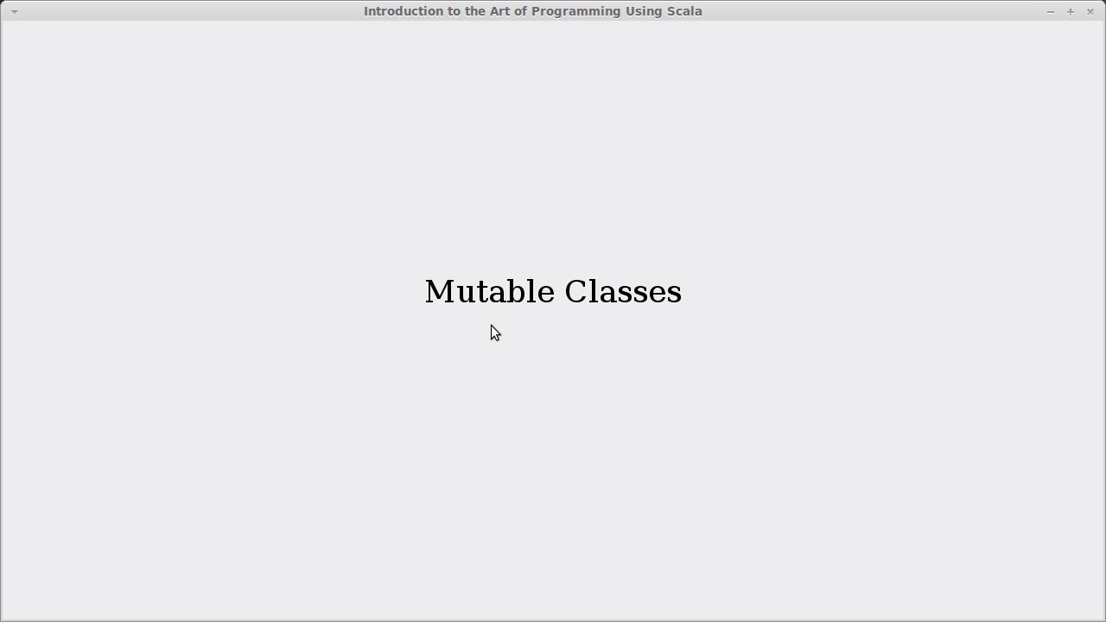
pyautogui.moveTo(1033, 83)
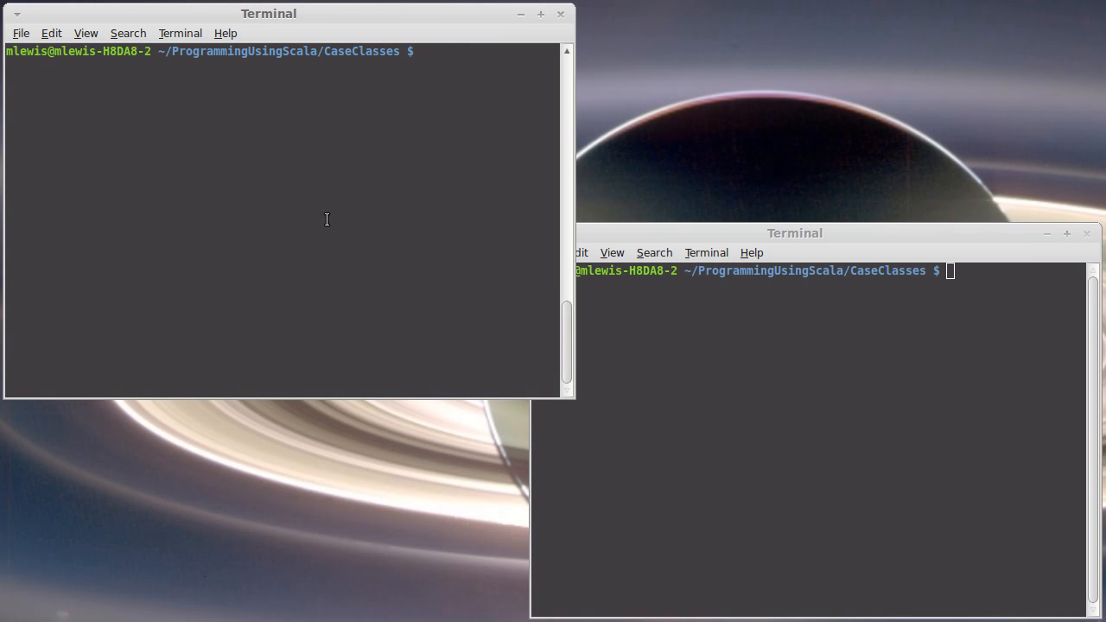
# Launch scala and define case class IVect3D(x:Double, y:Double, z:Double).
pyautogui.write('scala')
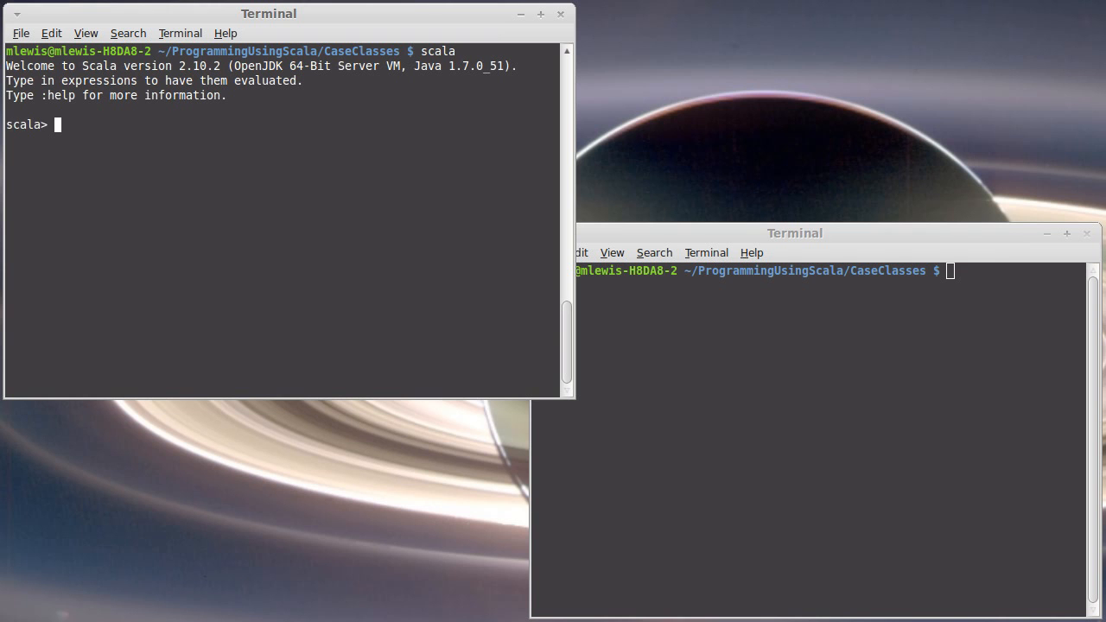
pyautogui.write('case')
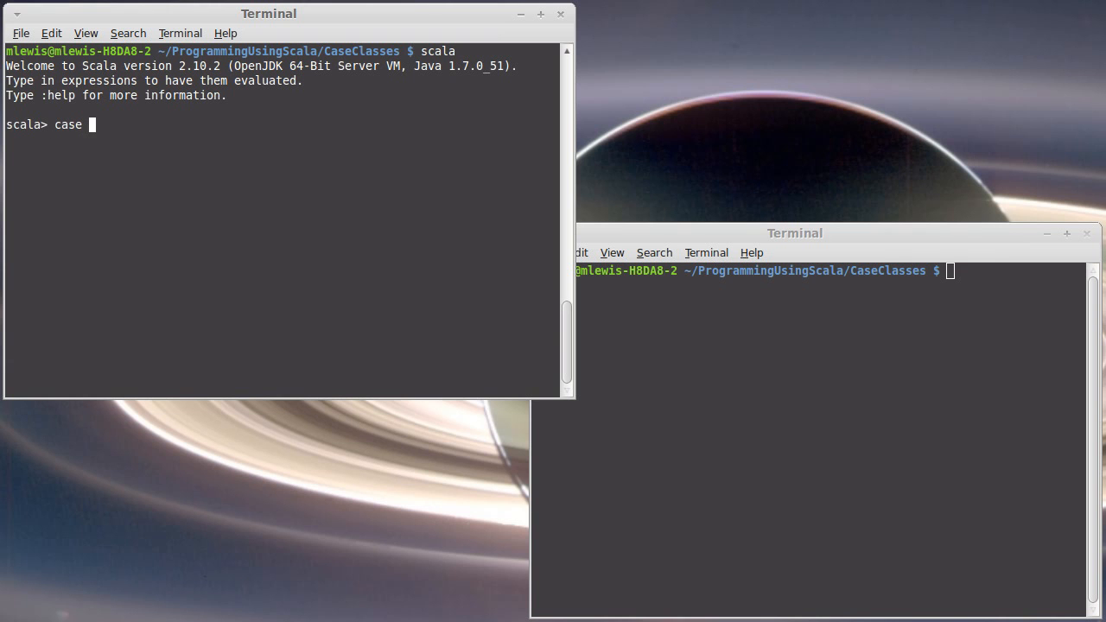
pyautogui.write('IP')
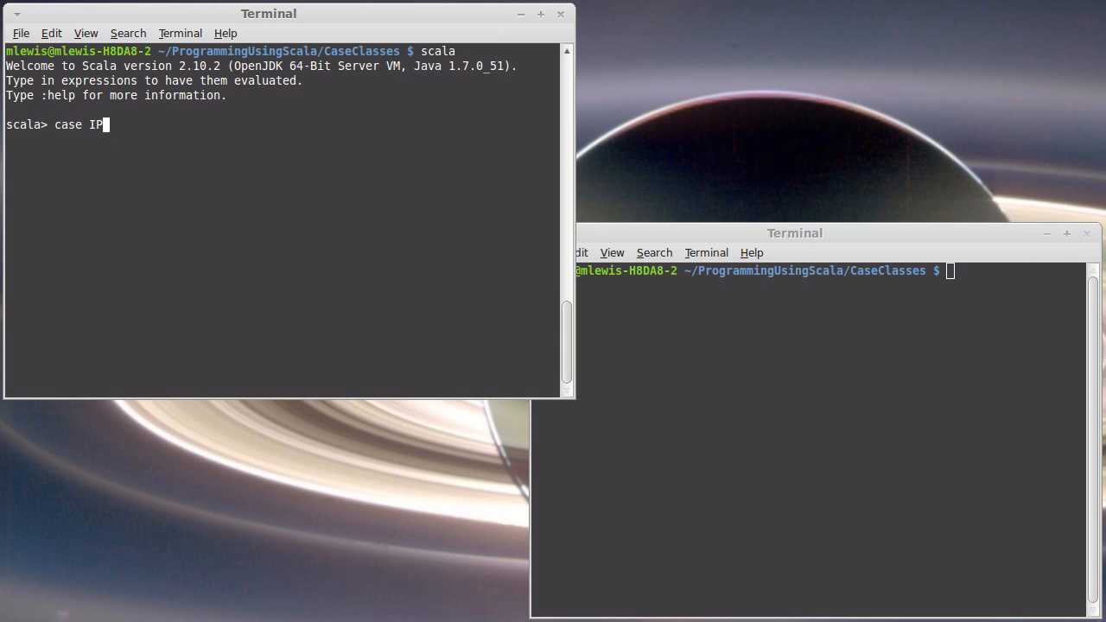
pyautogui.write('Vect3D')
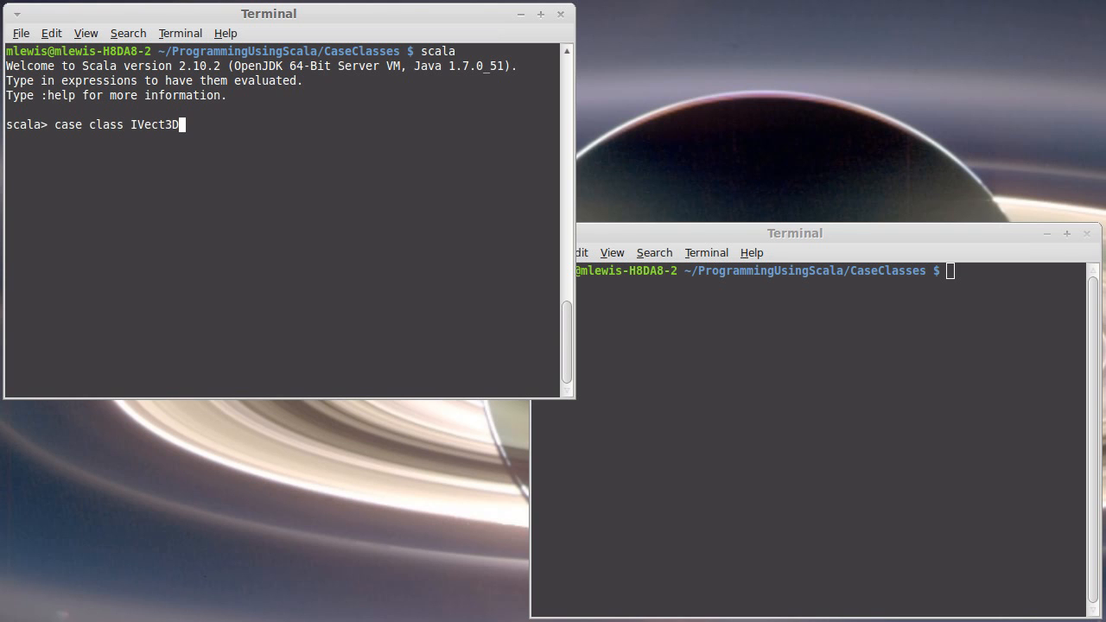
pyautogui.write('(')
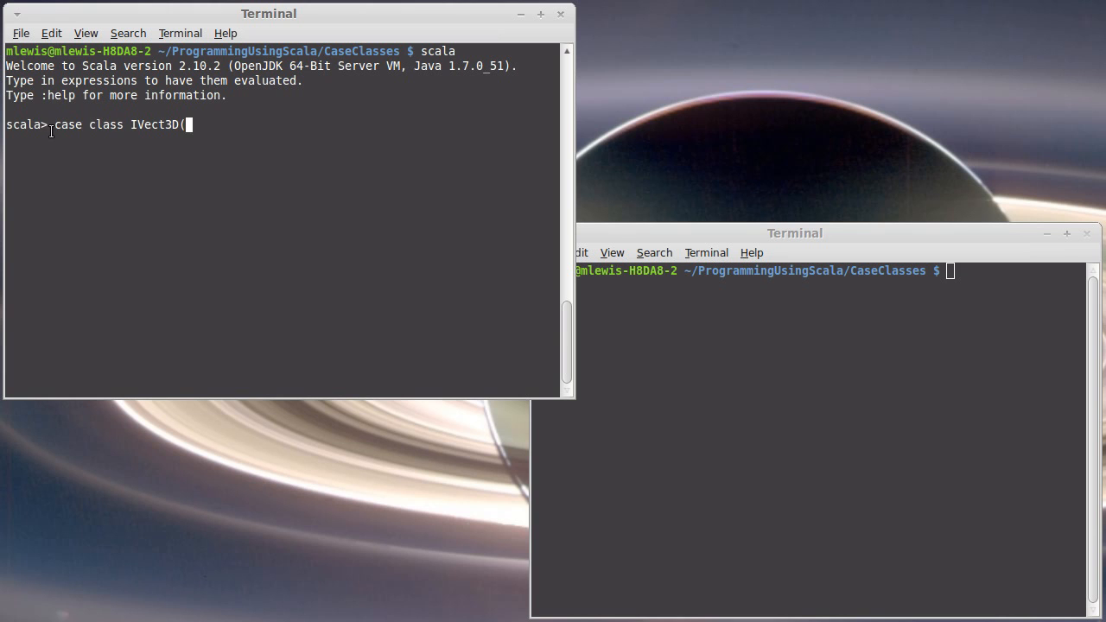
pyautogui.moveTo(159, 178)
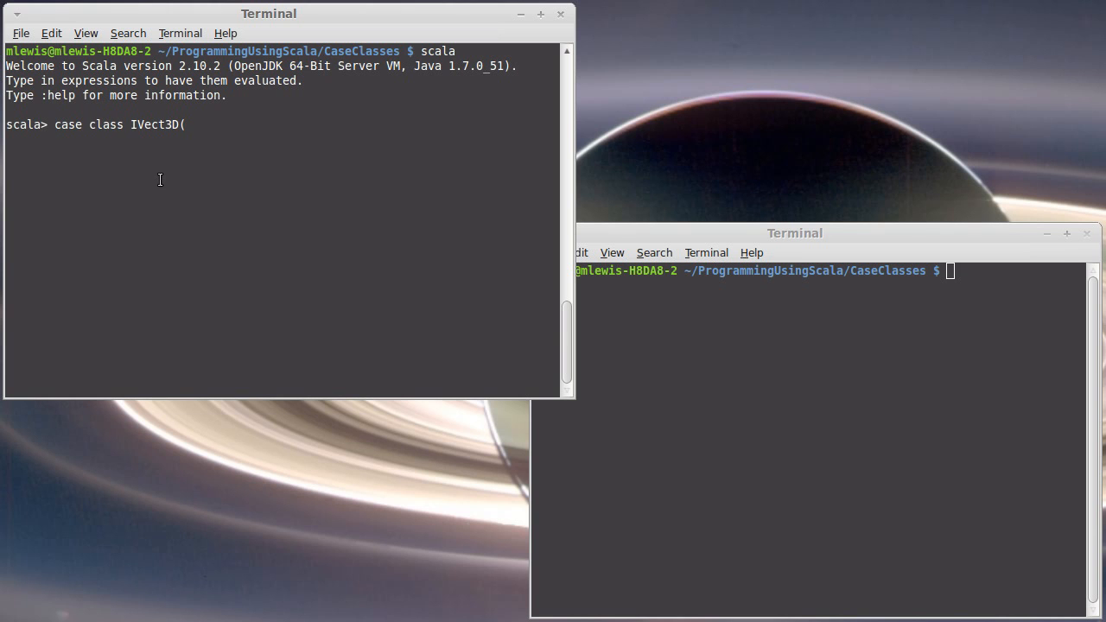
pyautogui.write('x:Double,')
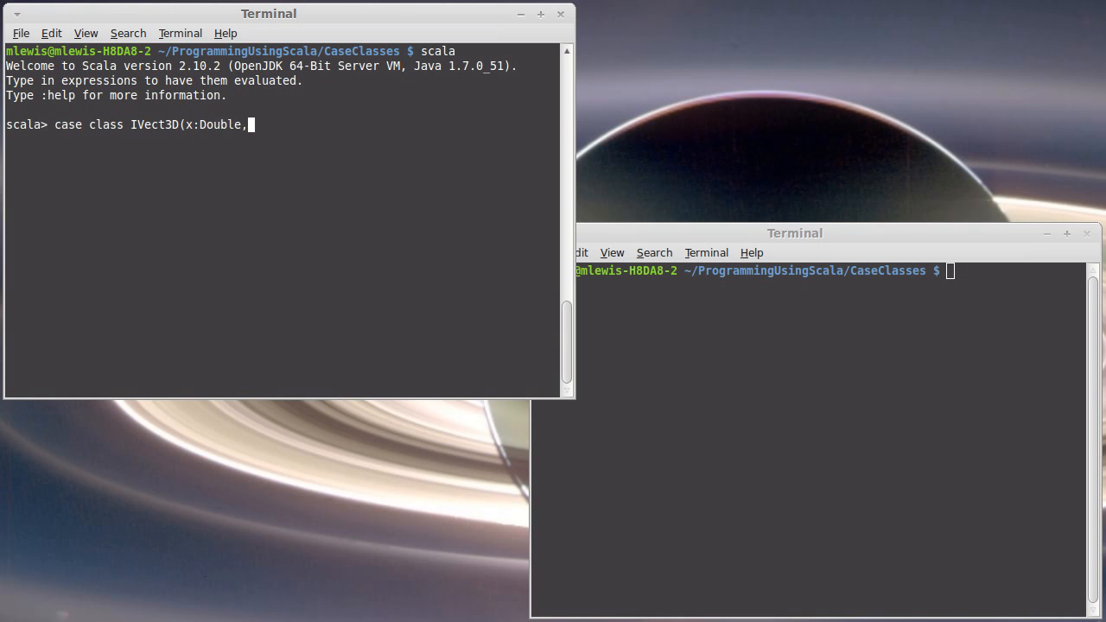
pyautogui.write('y:Double.,')
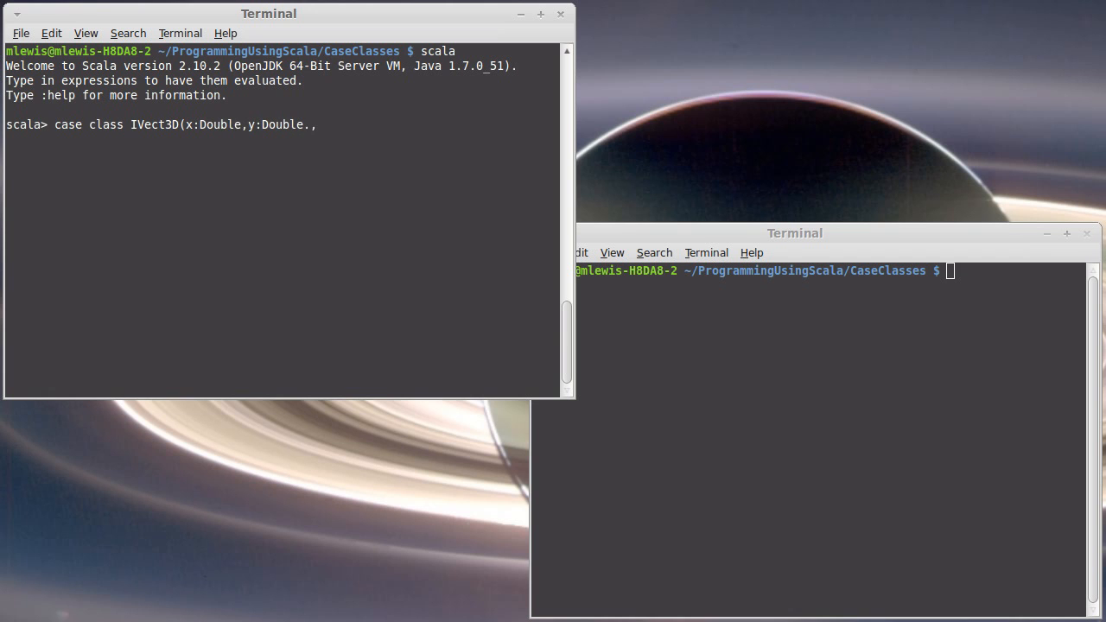
pyautogui.write('z')
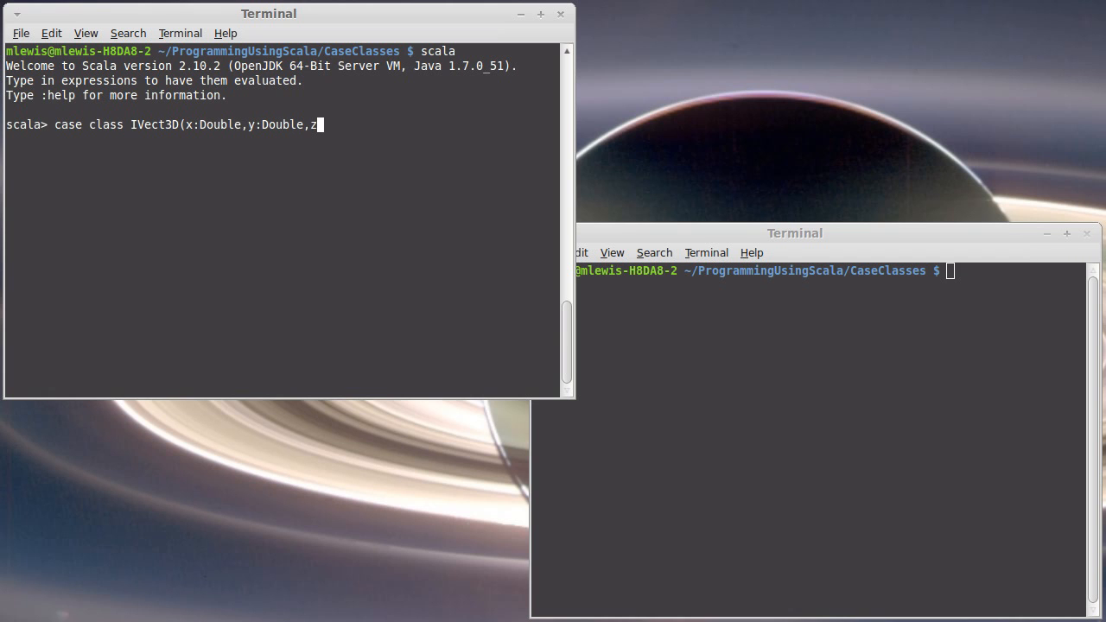
pyautogui.write(':Double)')
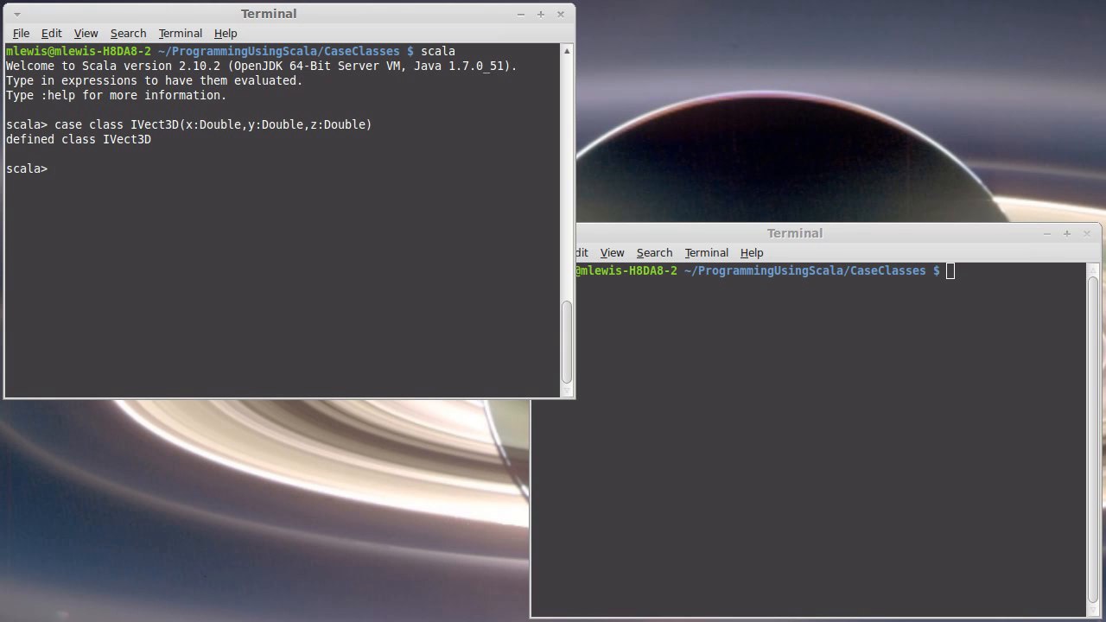
# Create val pnt = IVect3D(1,2,3) and attempt pnt.x = 6, getting a reassignment-to-val error.
pyautogui.write('val pnt')
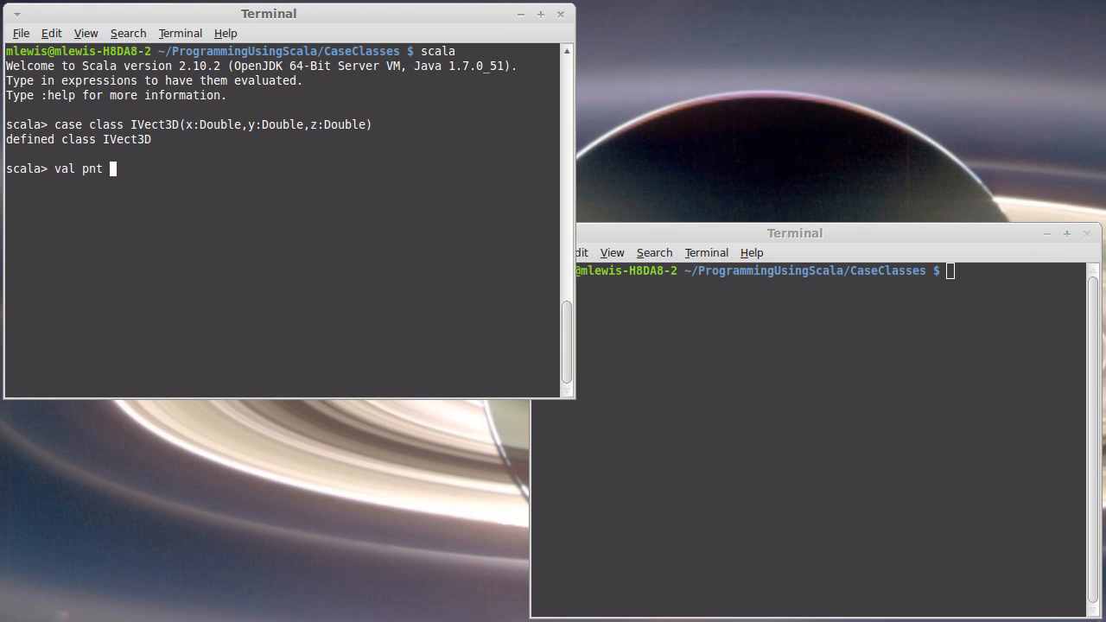
pyautogui.write('= I')
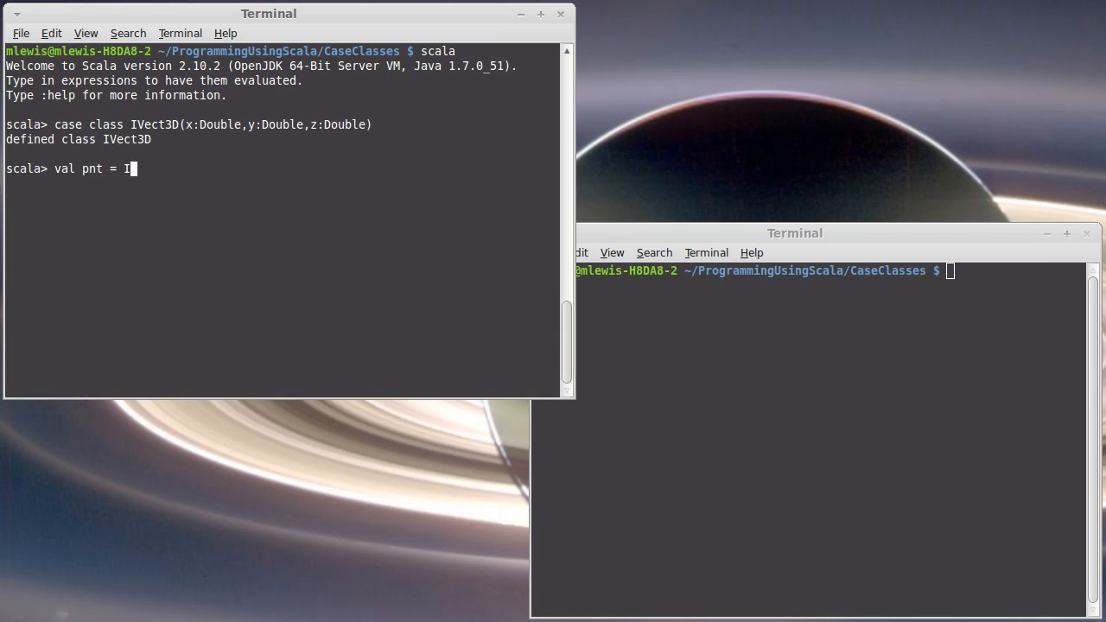
pyautogui.write('Vect3D')
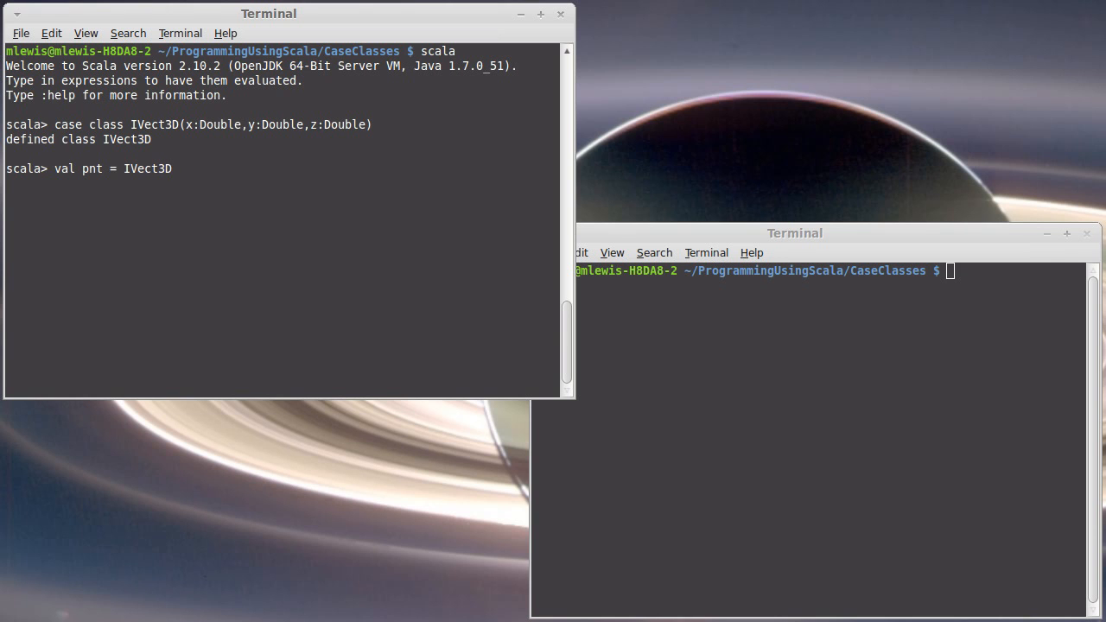
pyautogui.write('(1,2,3)')
pyautogui.write('p')
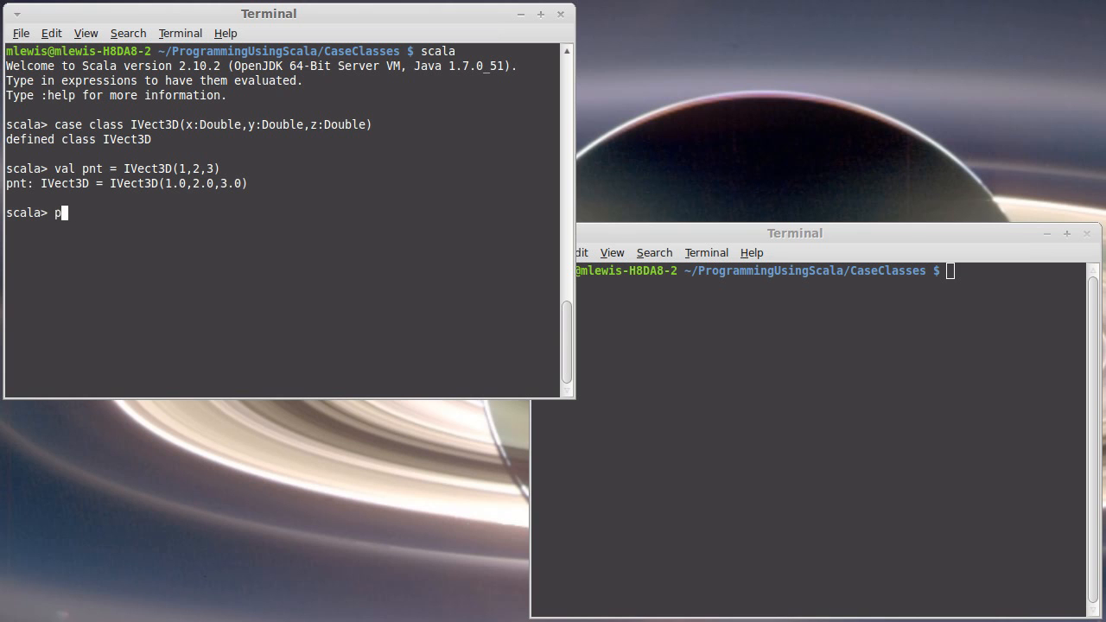
pyautogui.write('nt.x = 6')
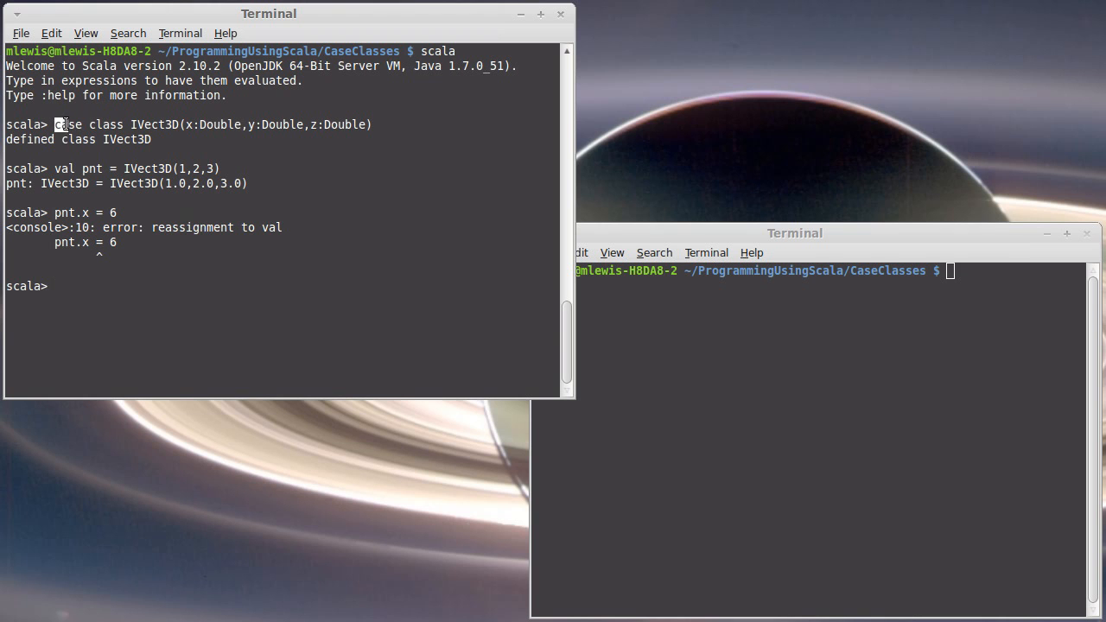
pyautogui.doubleClick(208, 125)
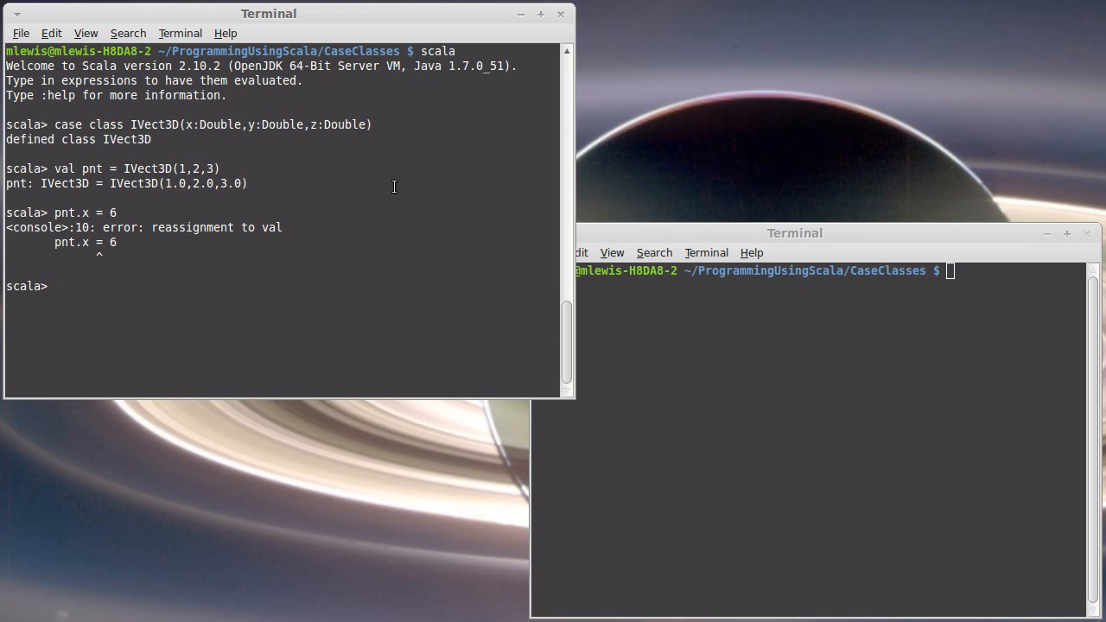
pyautogui.moveTo(361, 286)
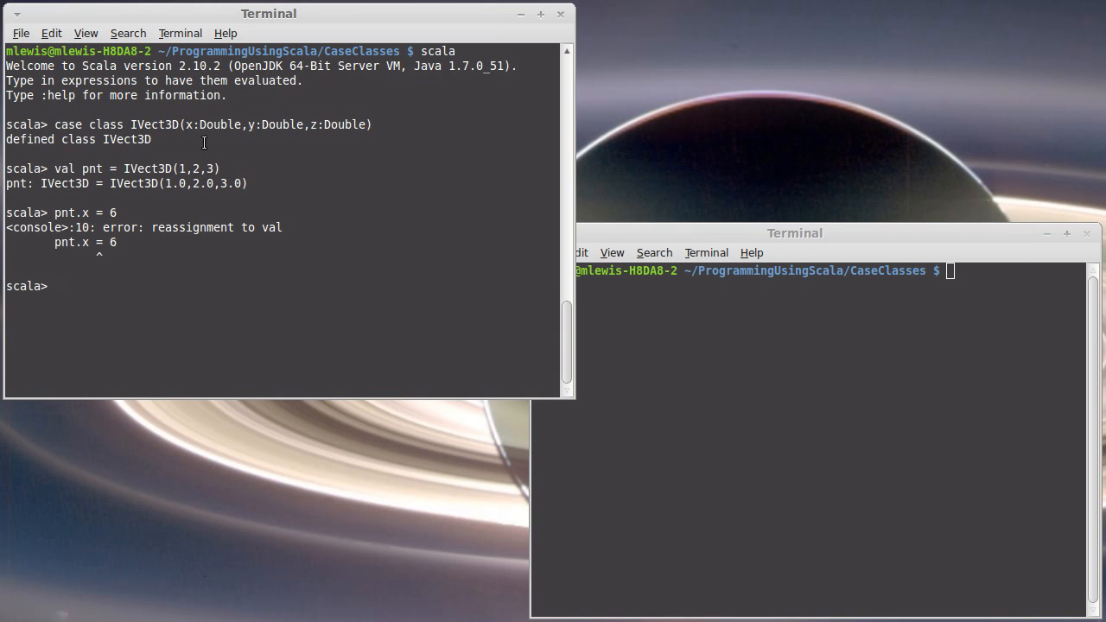
pyautogui.moveTo(335, 275)
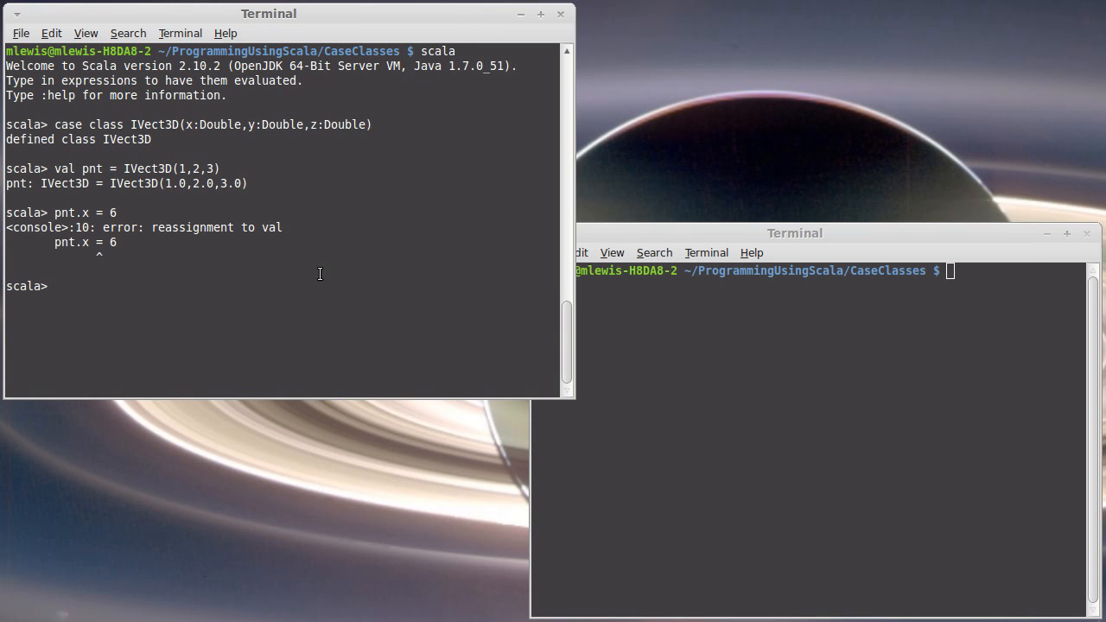
pyautogui.write('cl')
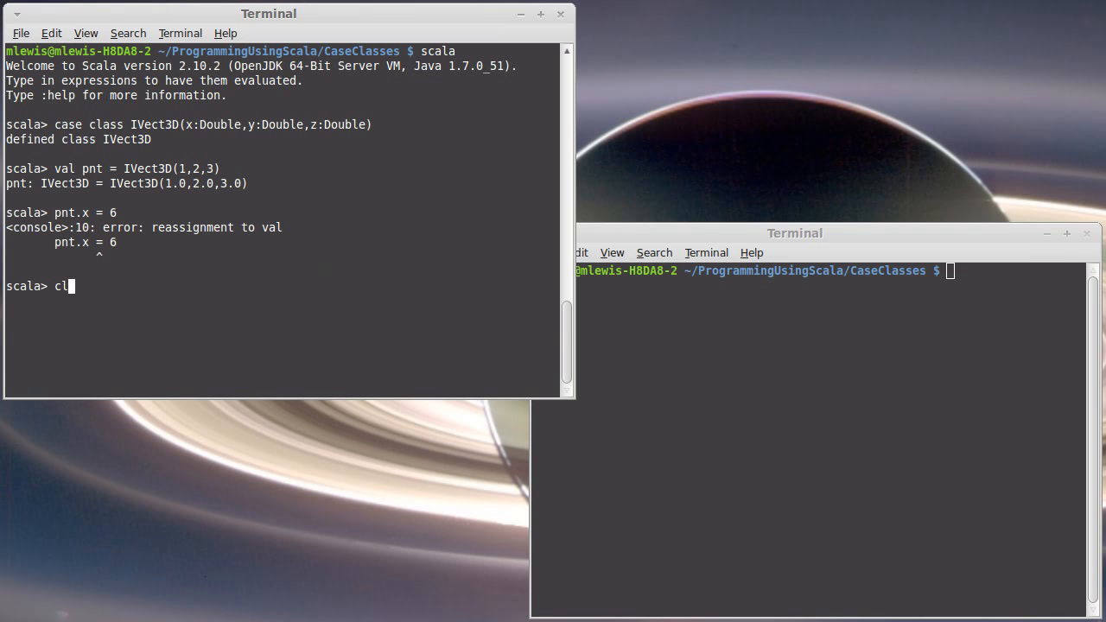
# Define class Vect3D(var x:Double, var y:Double, var z:Double) with mutable fields.
pyautogui.write('ass')
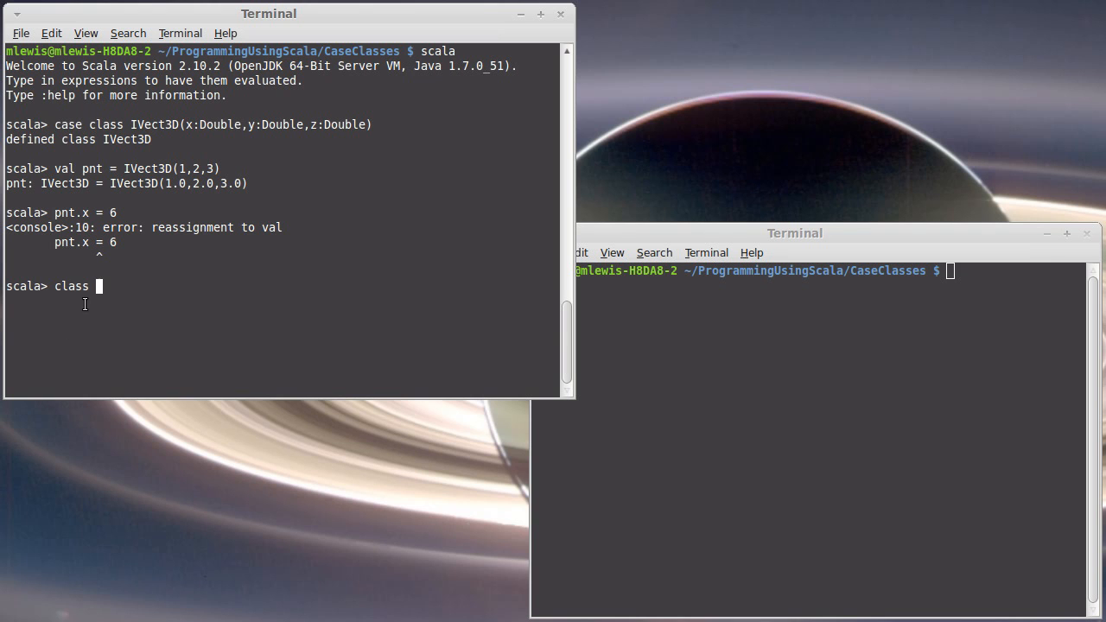
pyautogui.write('Vect3')
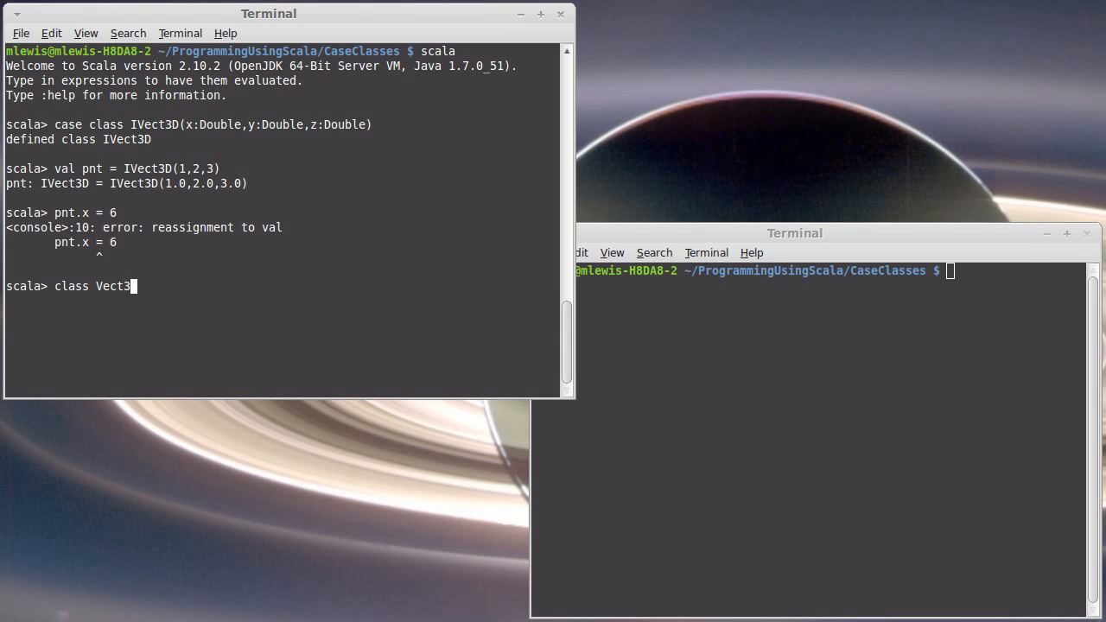
pyautogui.write('D(')
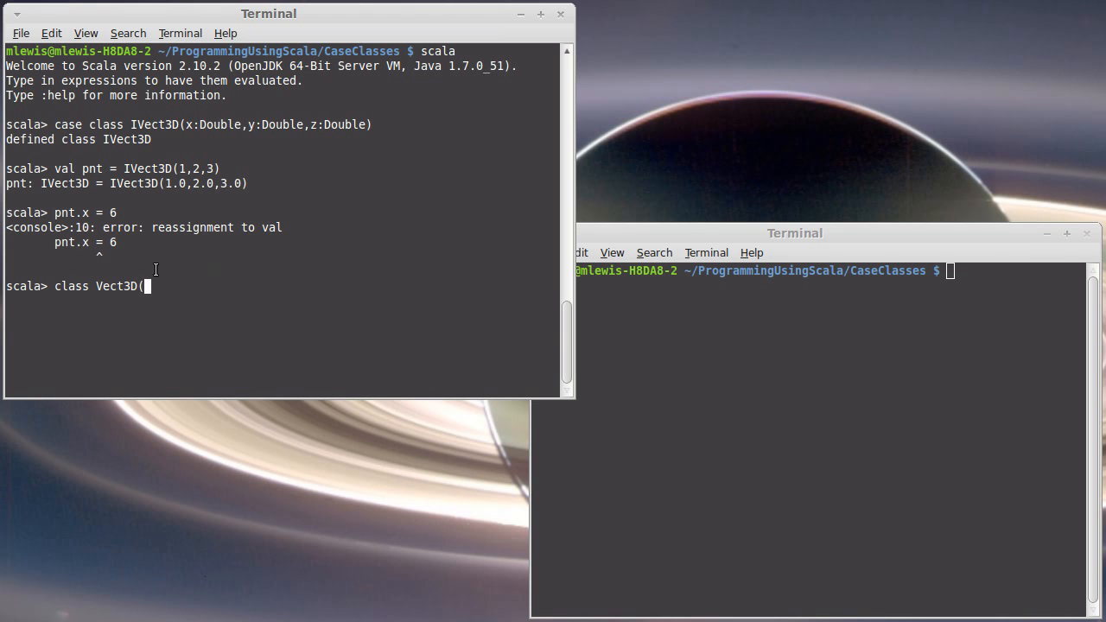
pyautogui.doubleClick(69, 286)
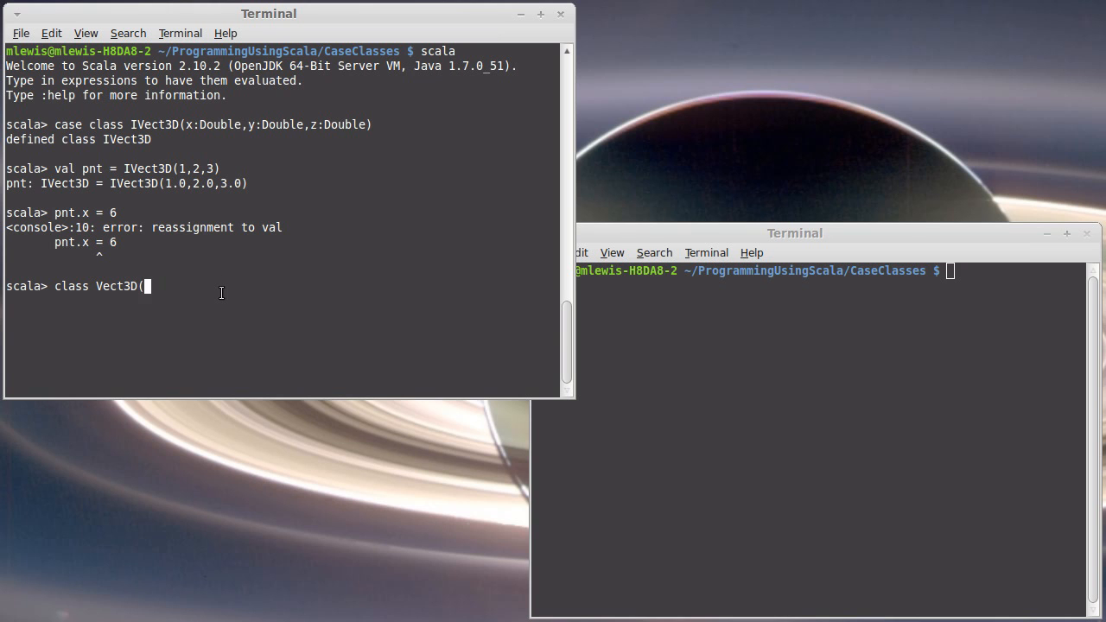
pyautogui.write('var')
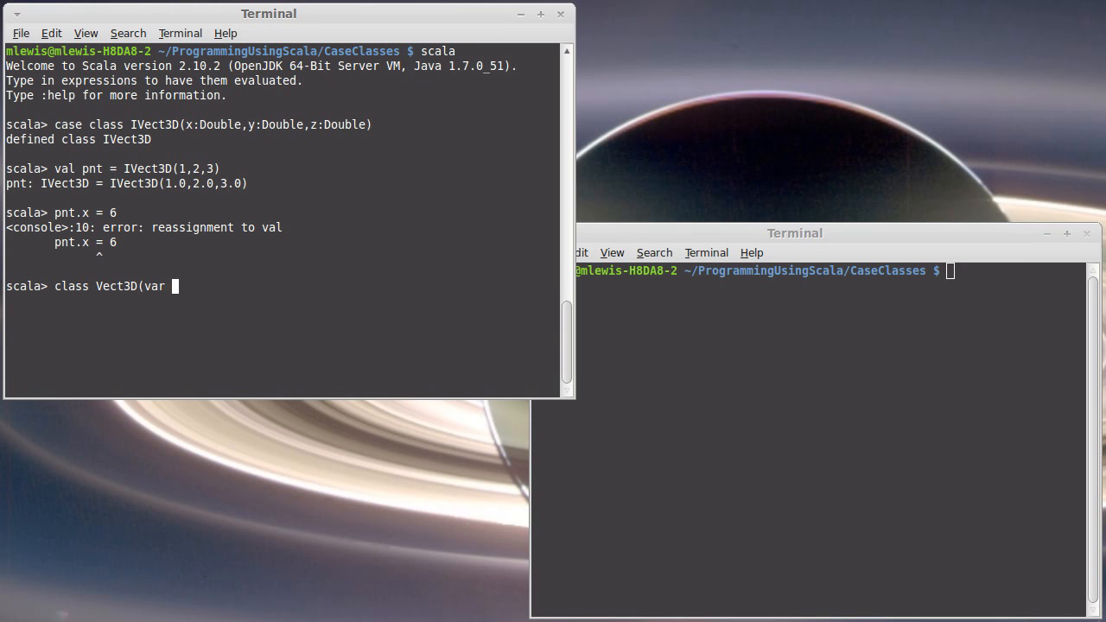
pyautogui.write('x:Double,var')
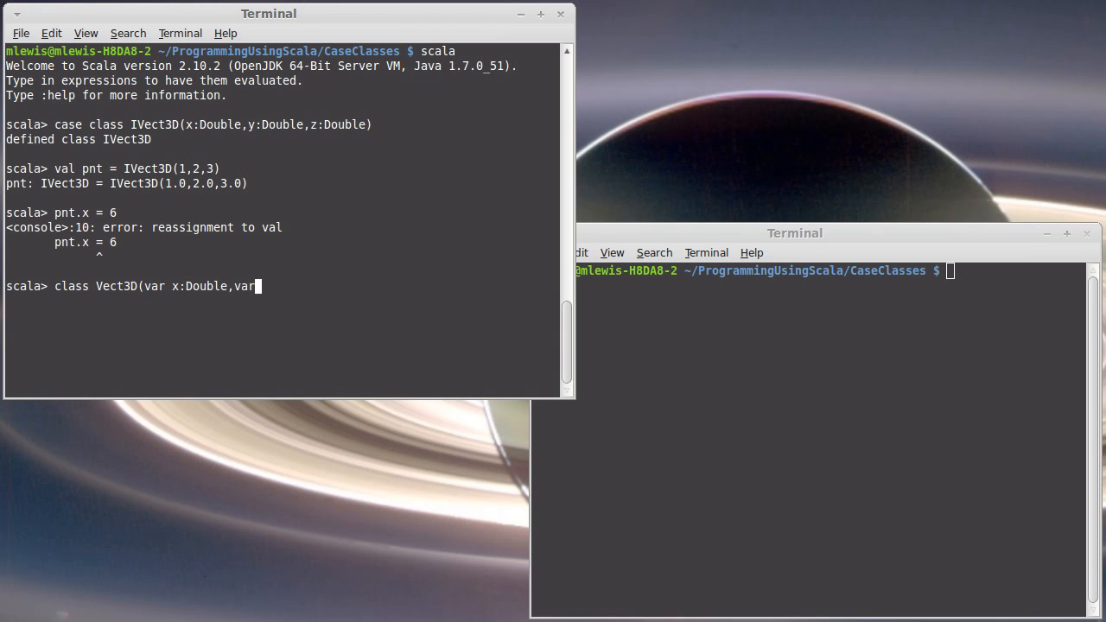
pyautogui.write('y:Double')
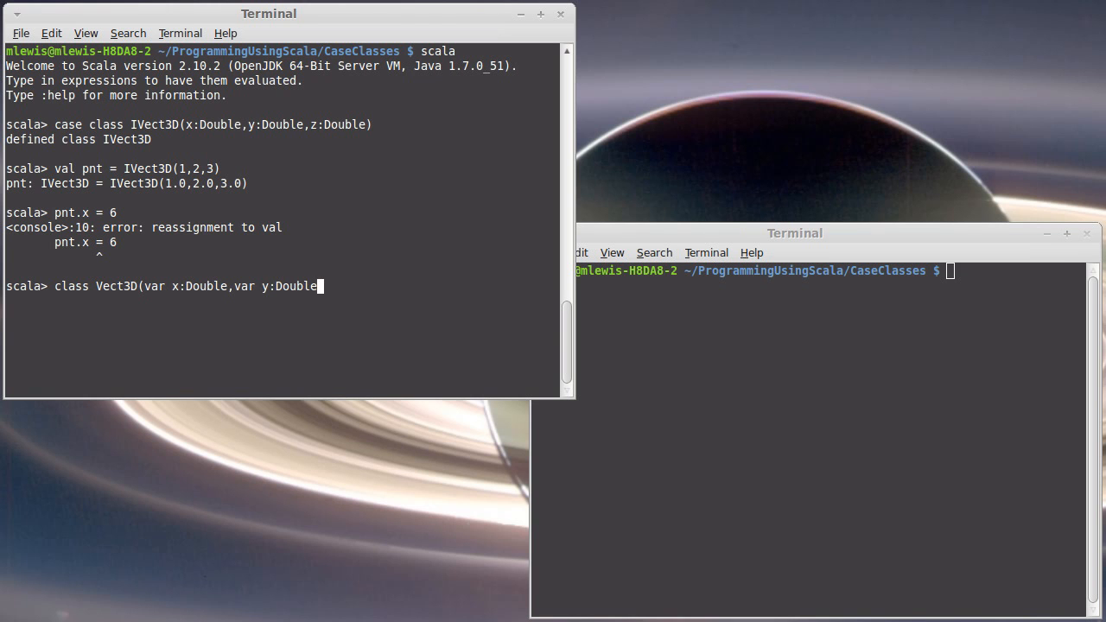
pyautogui.write(',')
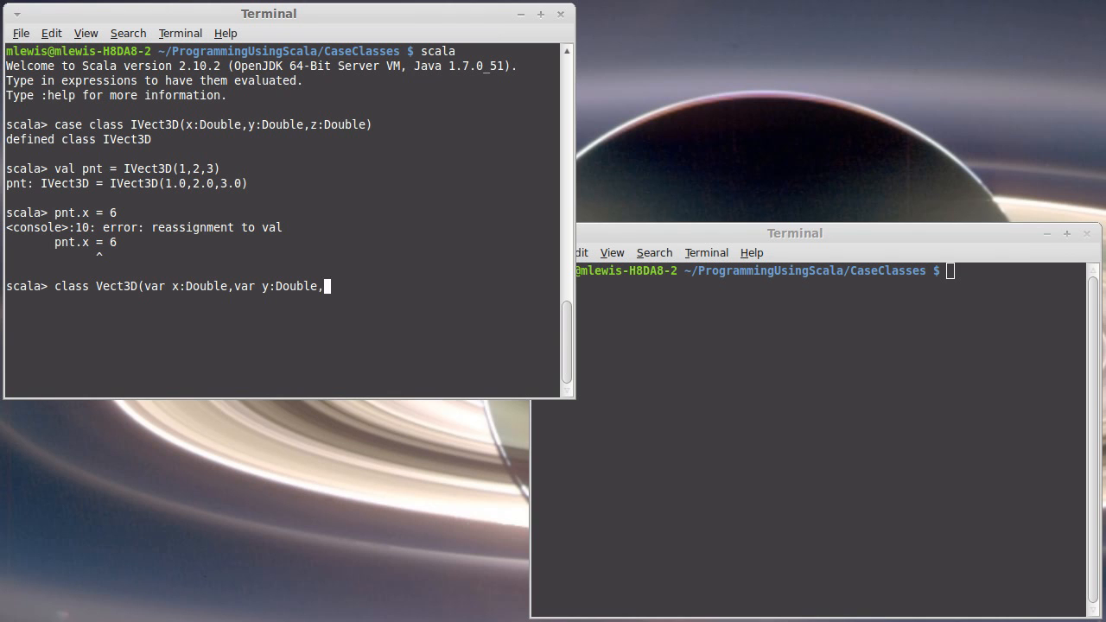
pyautogui.write('var z')
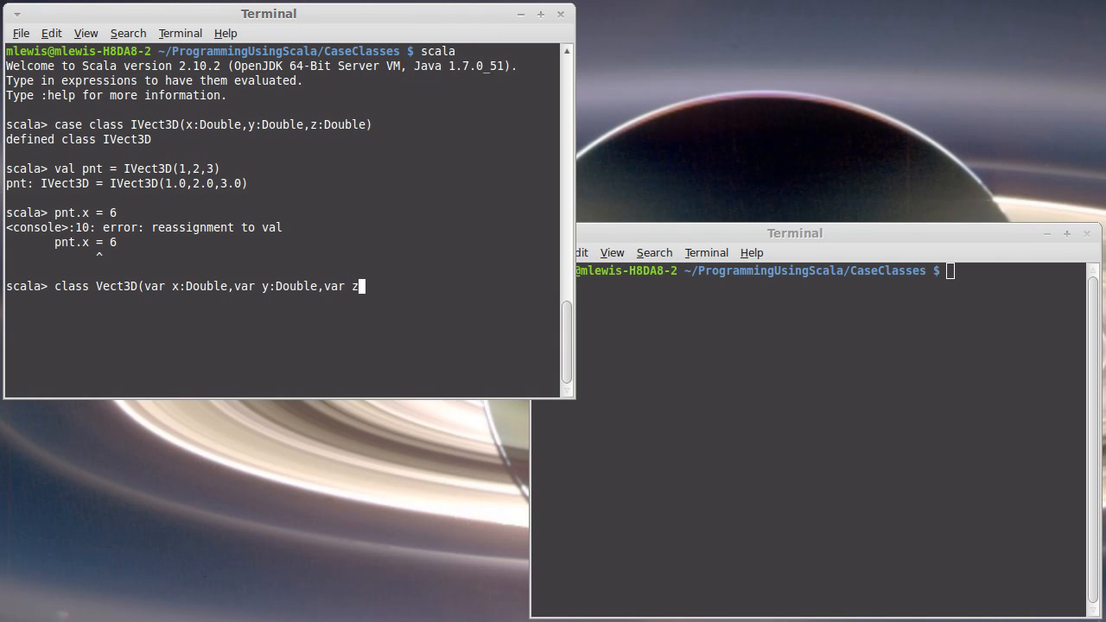
pyautogui.write(':Double)')
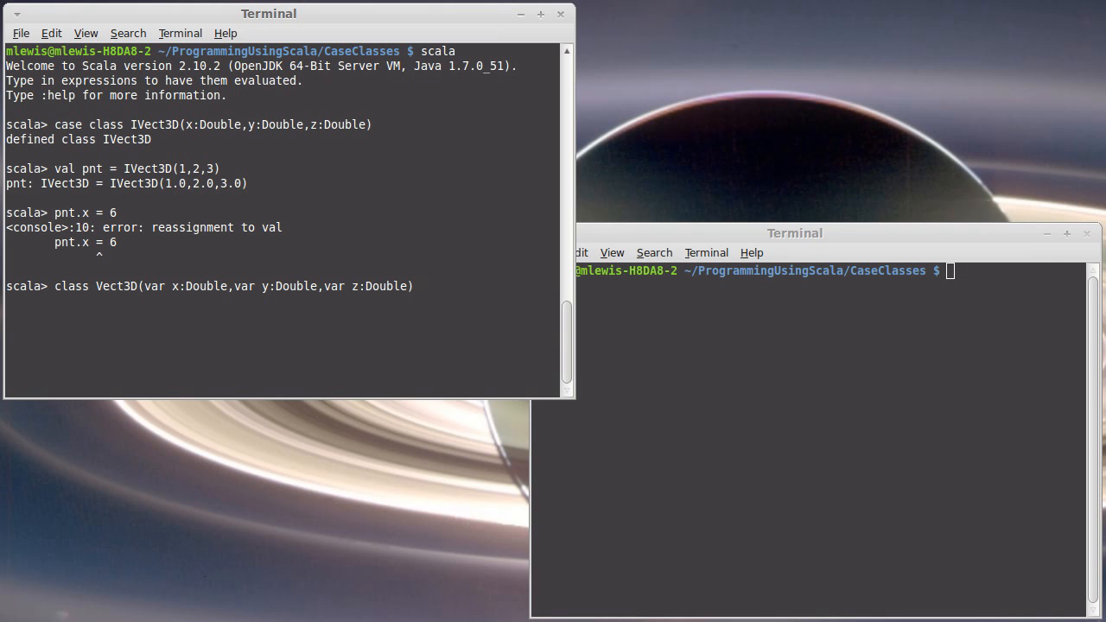
pyautogui.write(')')
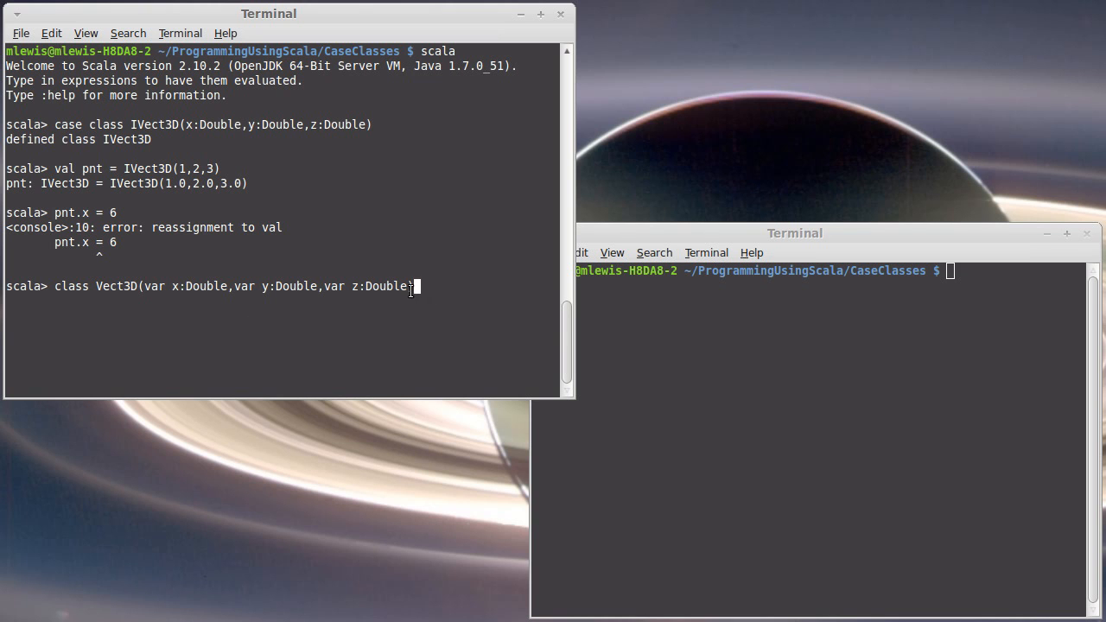
pyautogui.write(')')
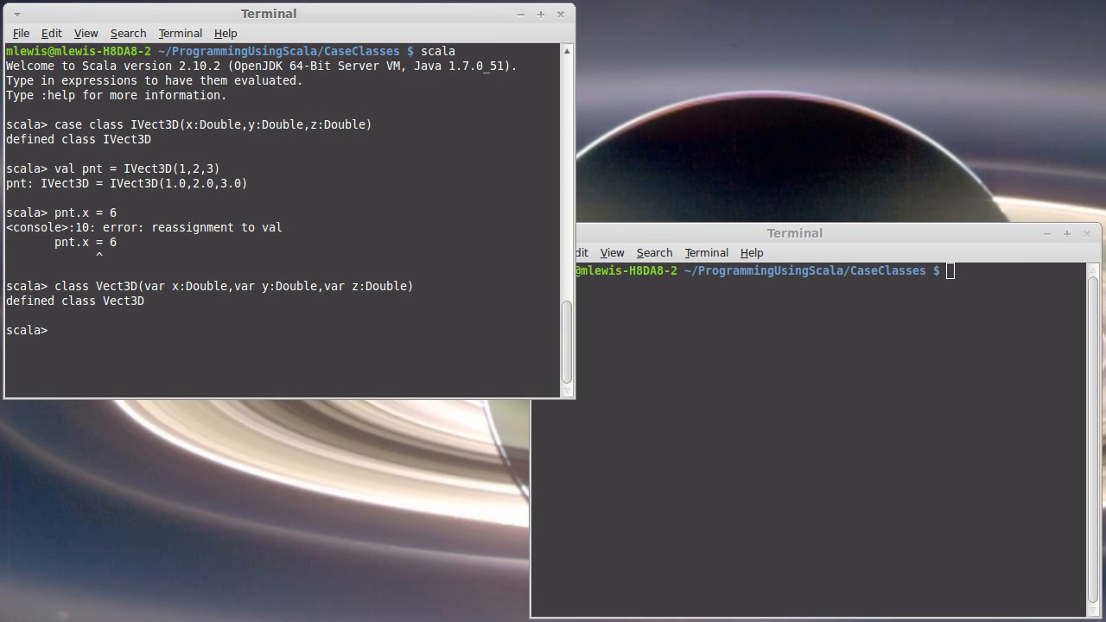
pyautogui.write('val pnt2 =')
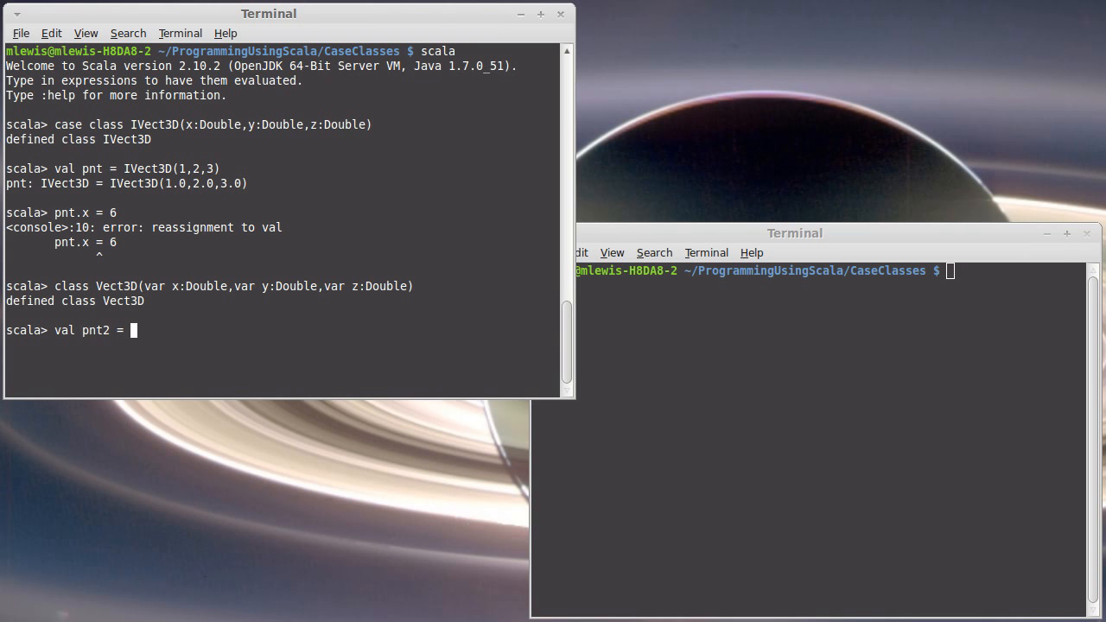
# Create val pnt2 = new Vect3D(1,2,3), returning a Vect3D object reference.
pyautogui.write('Vect3')
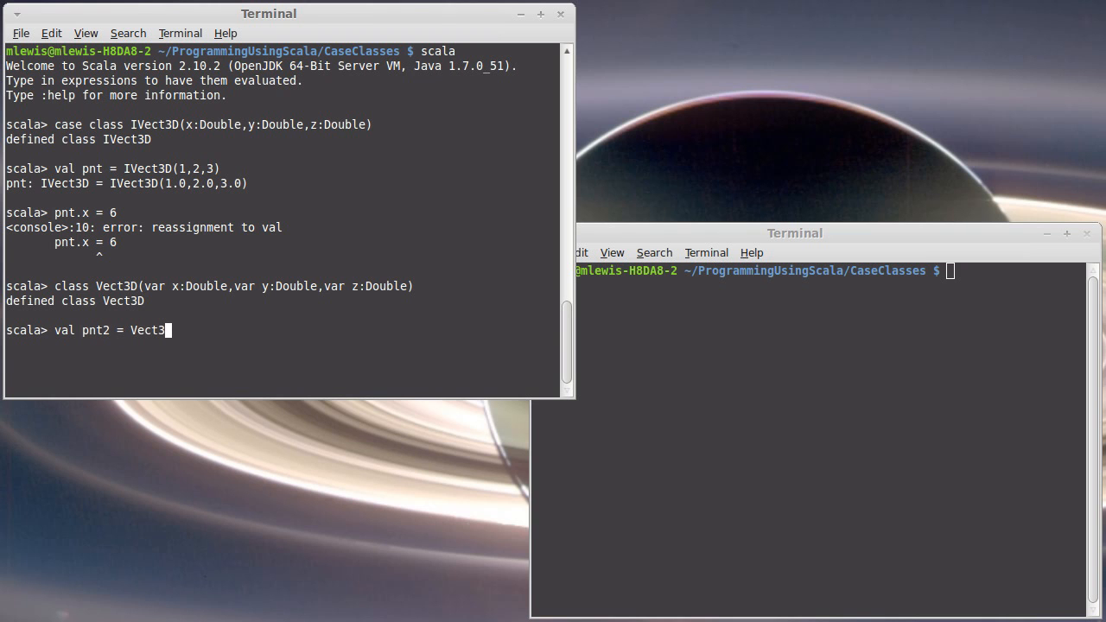
pyautogui.write('D')
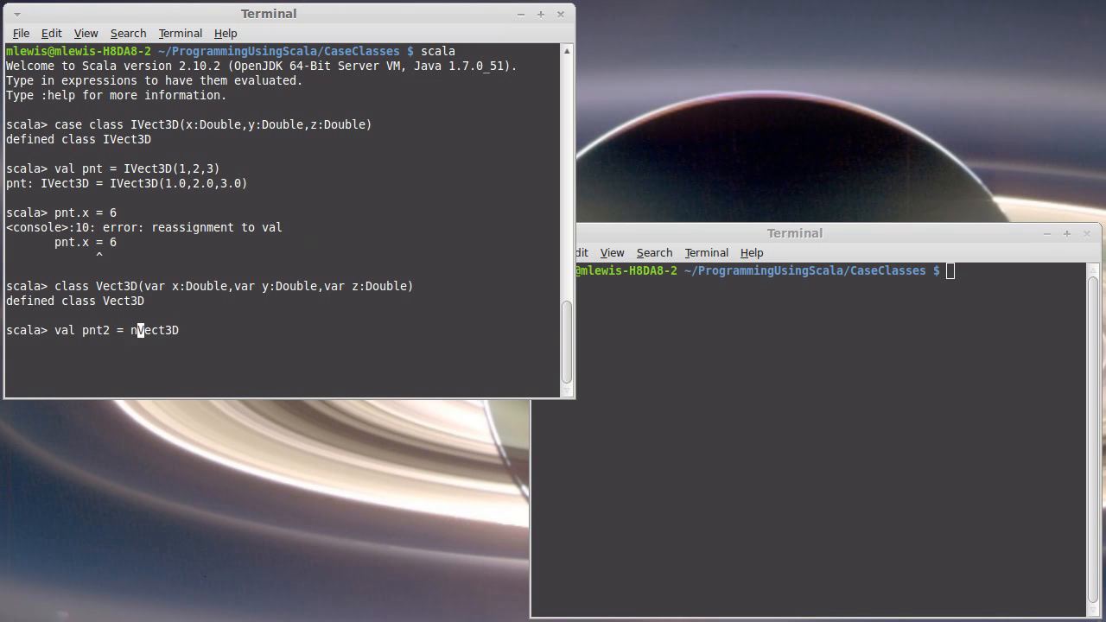
pyautogui.write('ew Vect3D(')
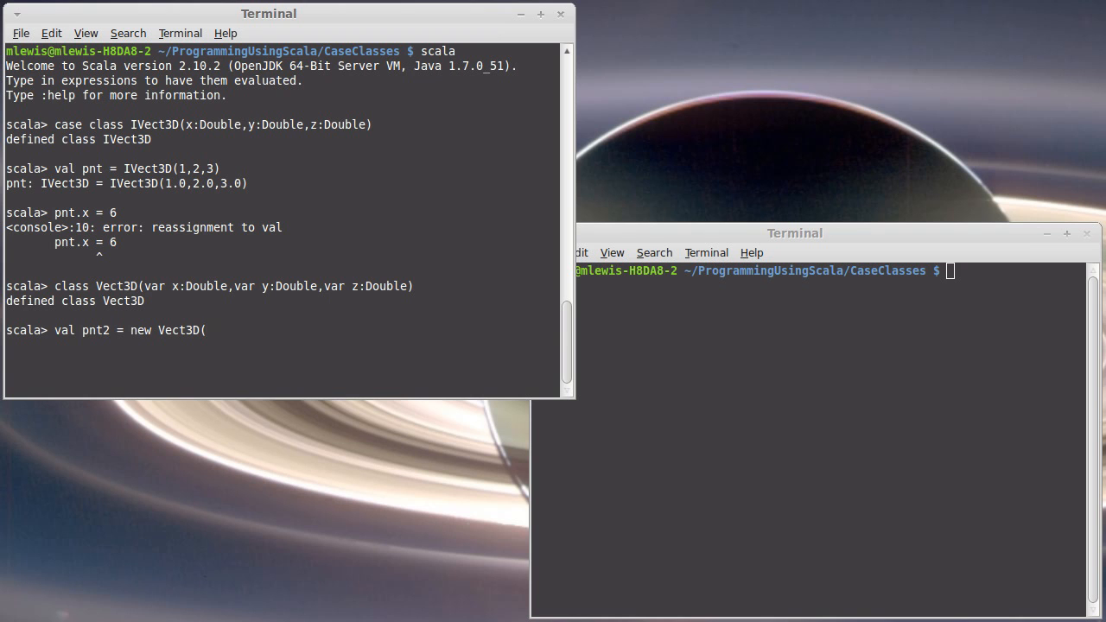
pyautogui.write('1,2,3)')
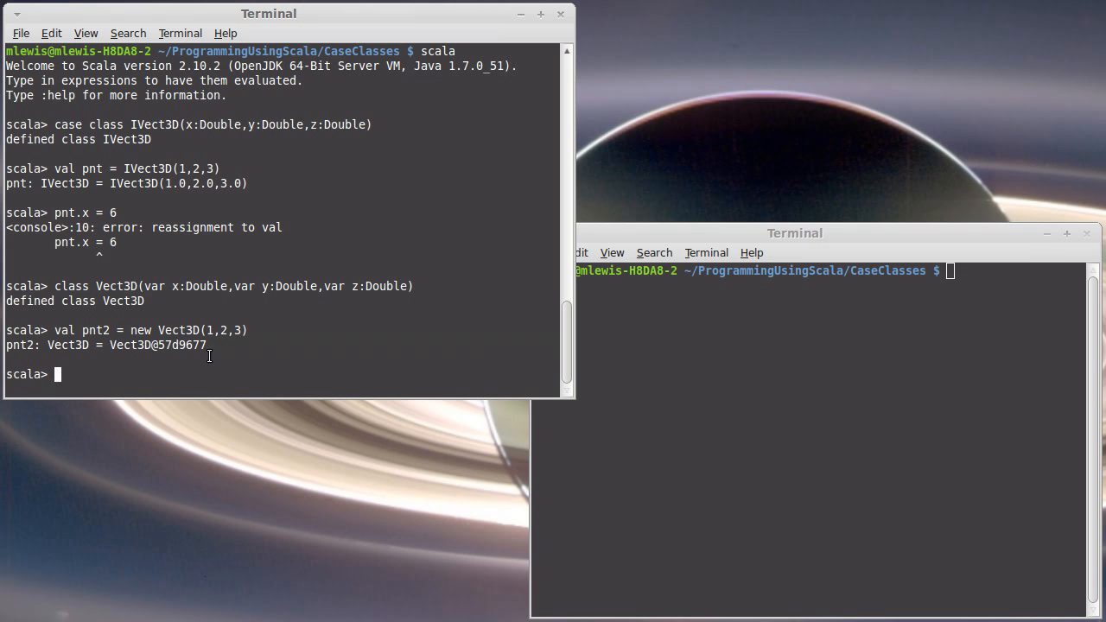
pyautogui.moveTo(142, 342)
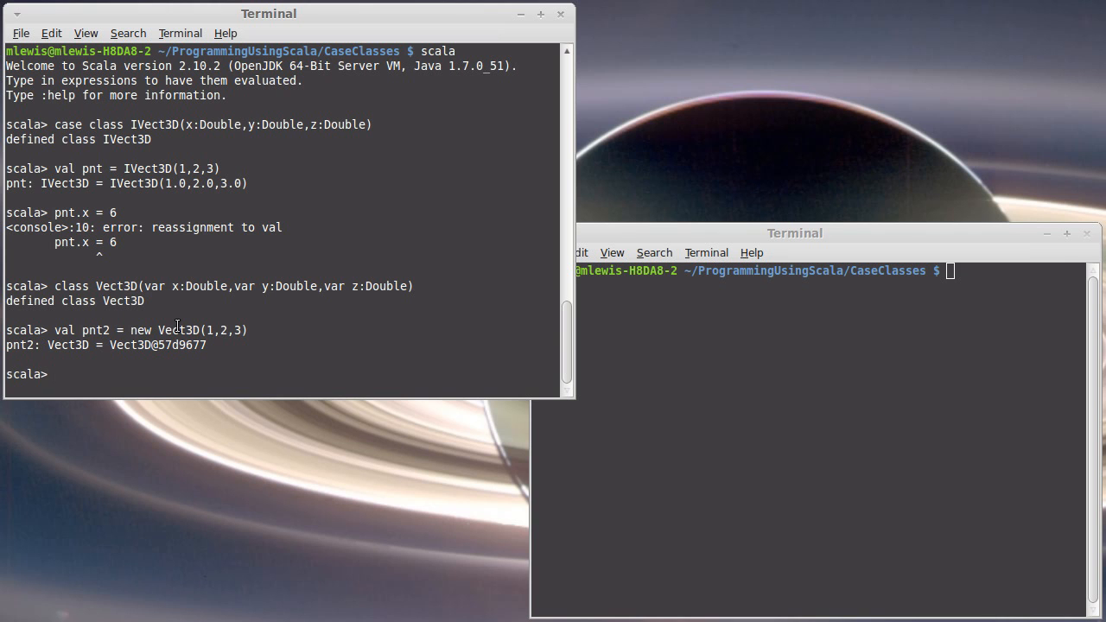
# Assign pnt2.x = 6 successfully, then read pnt2.x, y, z as 6.0, 2.0, 3.0.
pyautogui.doubleClick(155, 346)
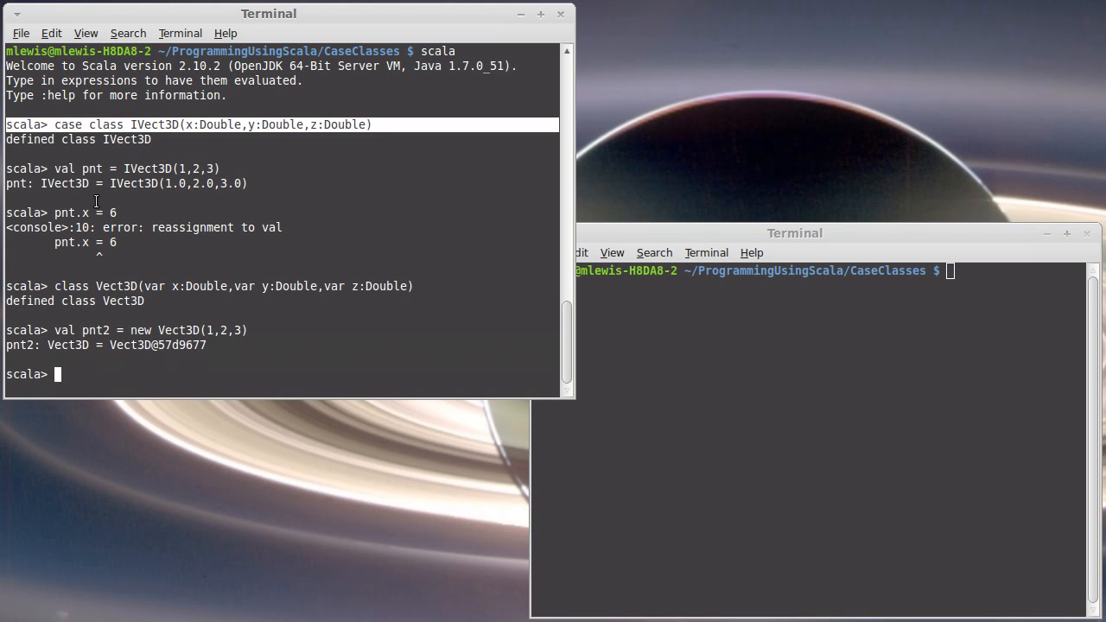
pyautogui.moveTo(180, 370)
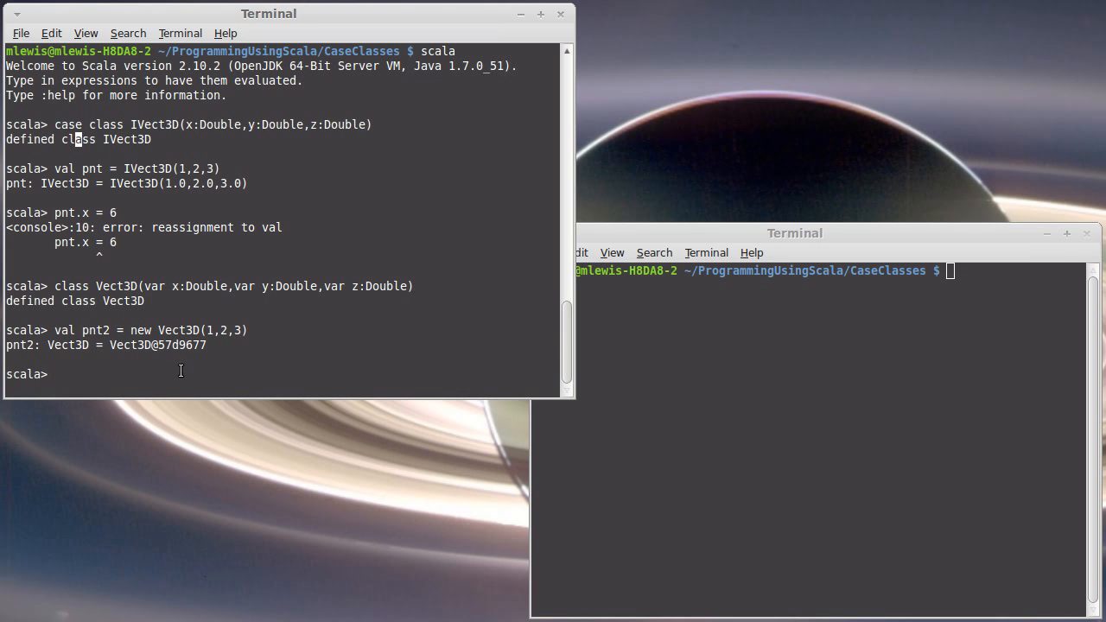
pyautogui.write('pnt2')
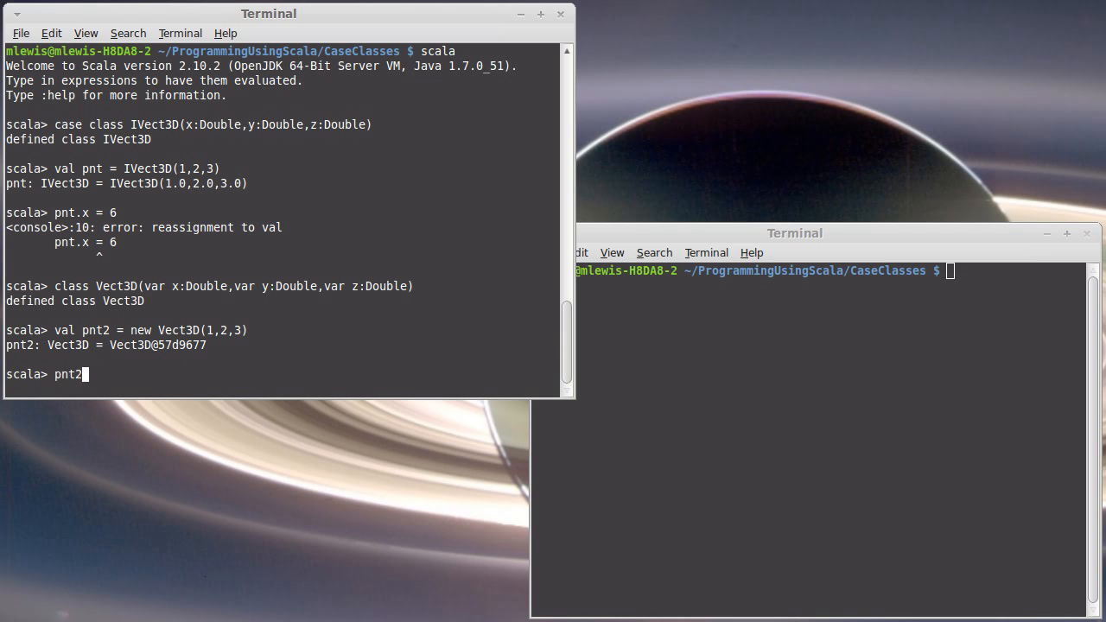
pyautogui.write('.x = 6')
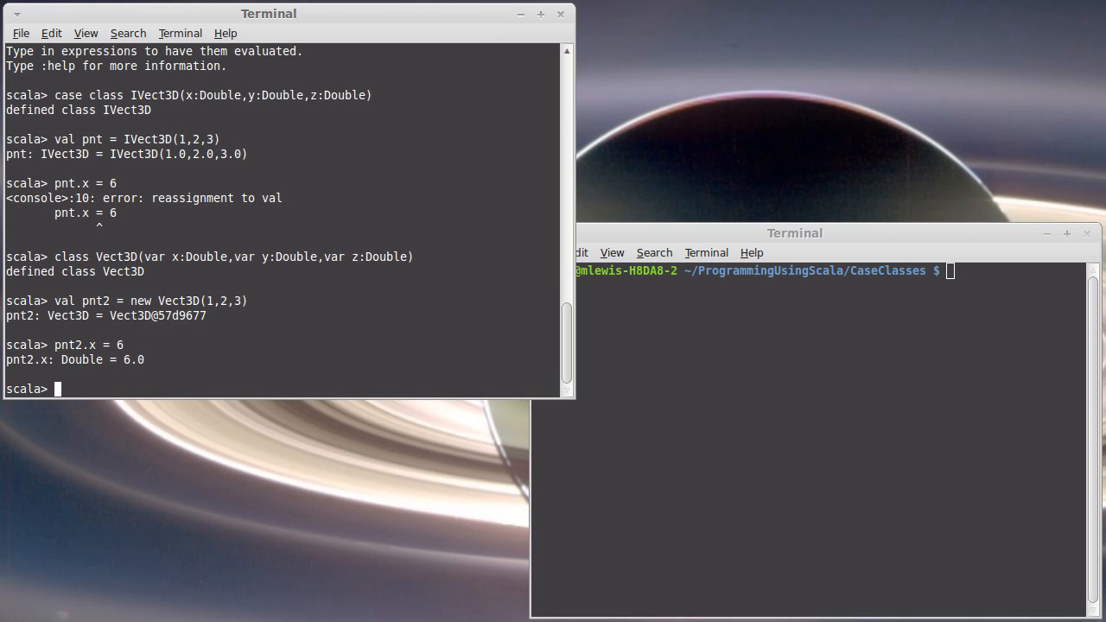
pyautogui.write('p')
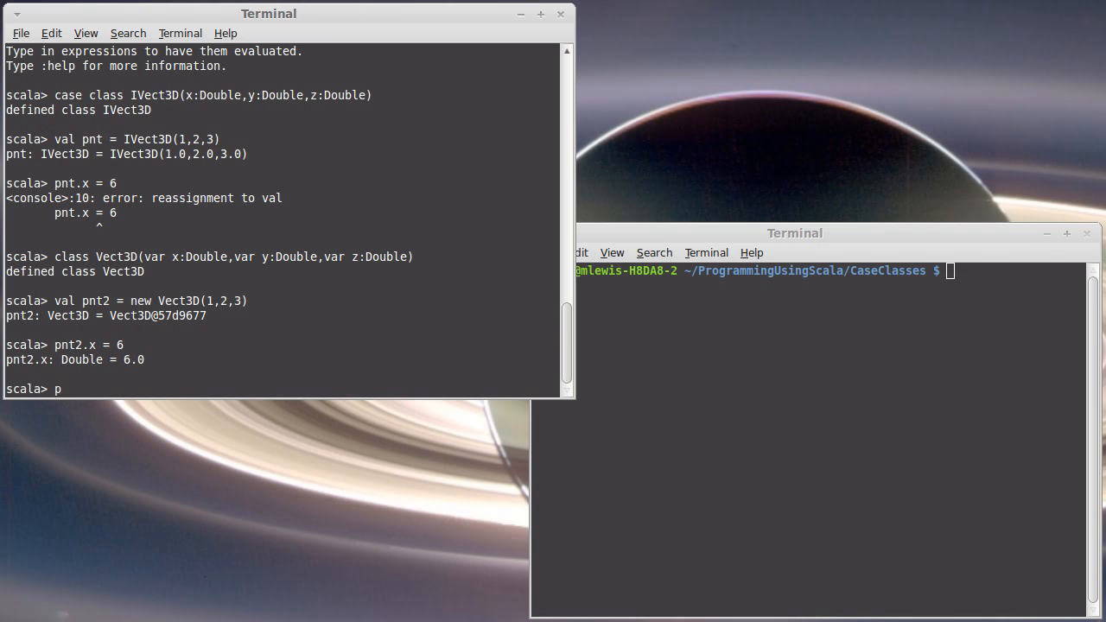
pyautogui.write('nt2.x')
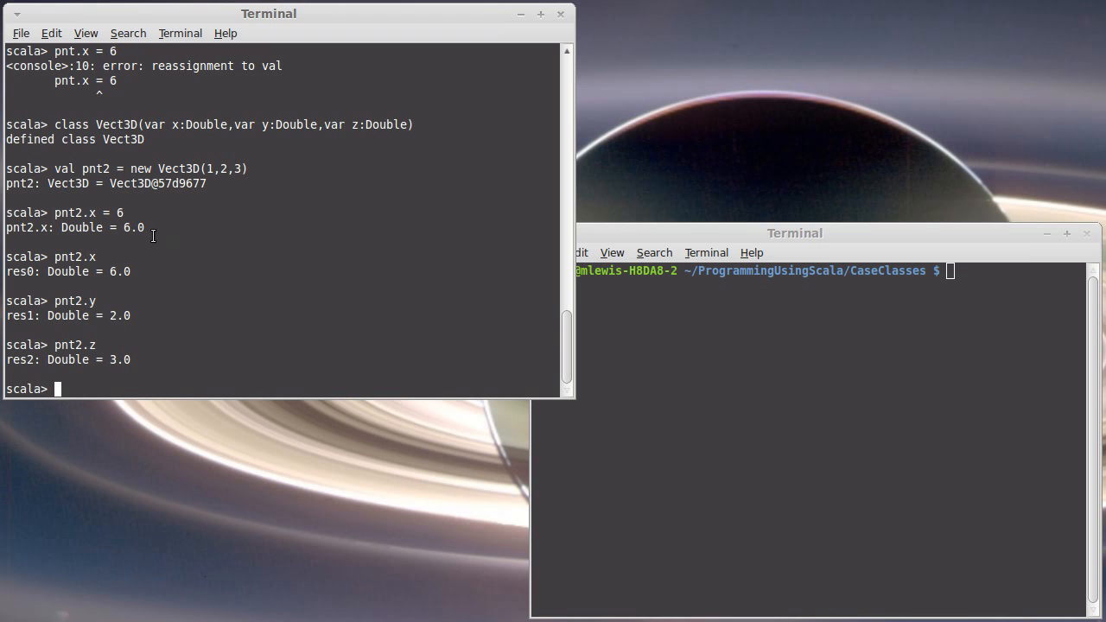
pyautogui.doubleClick(140, 169)
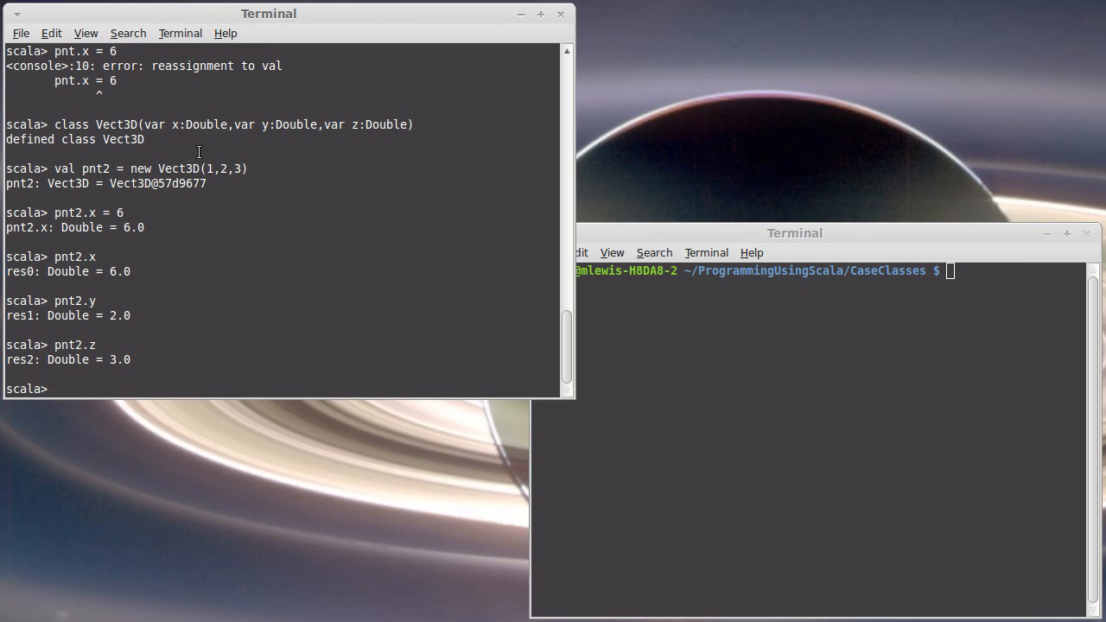
pyautogui.moveTo(166, 140)
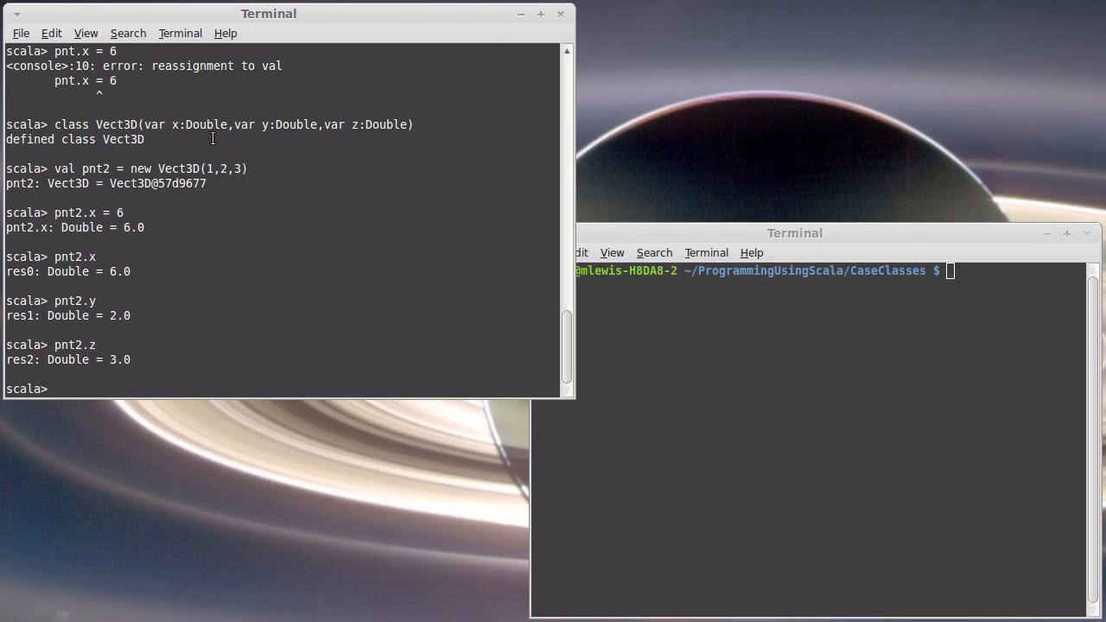
pyautogui.moveTo(221, 142)
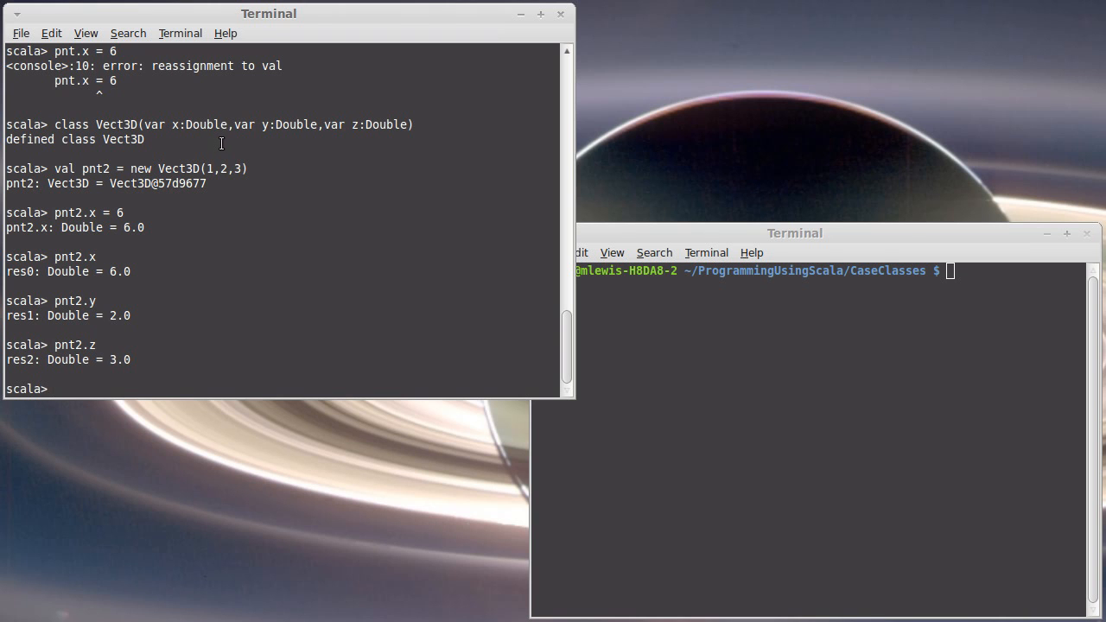